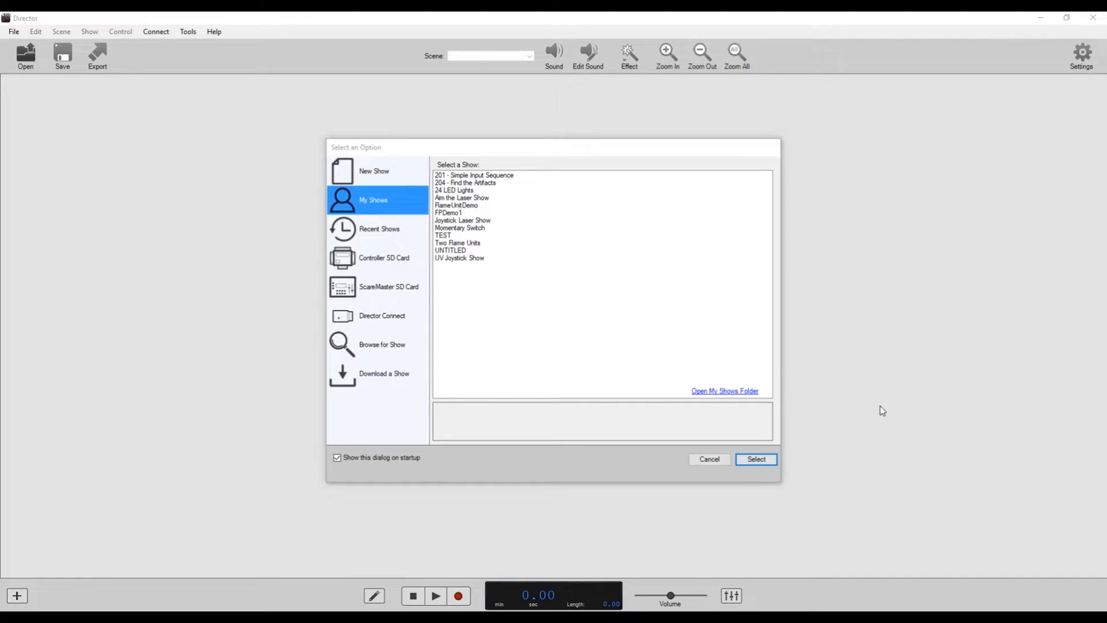
mouse_move(511, 234)
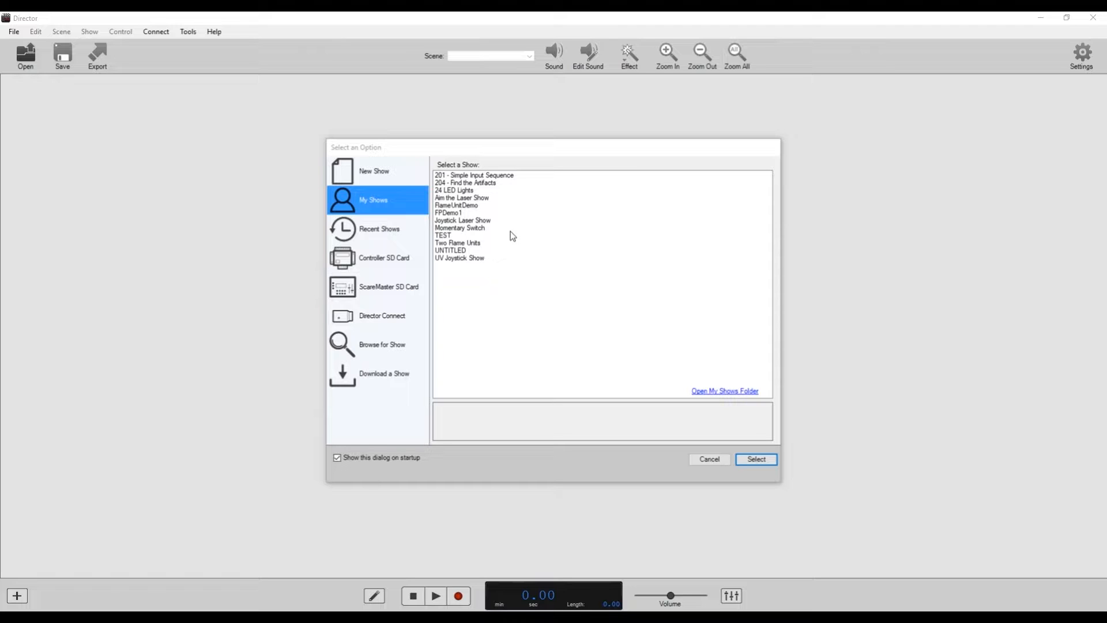
mouse_move(552, 266)
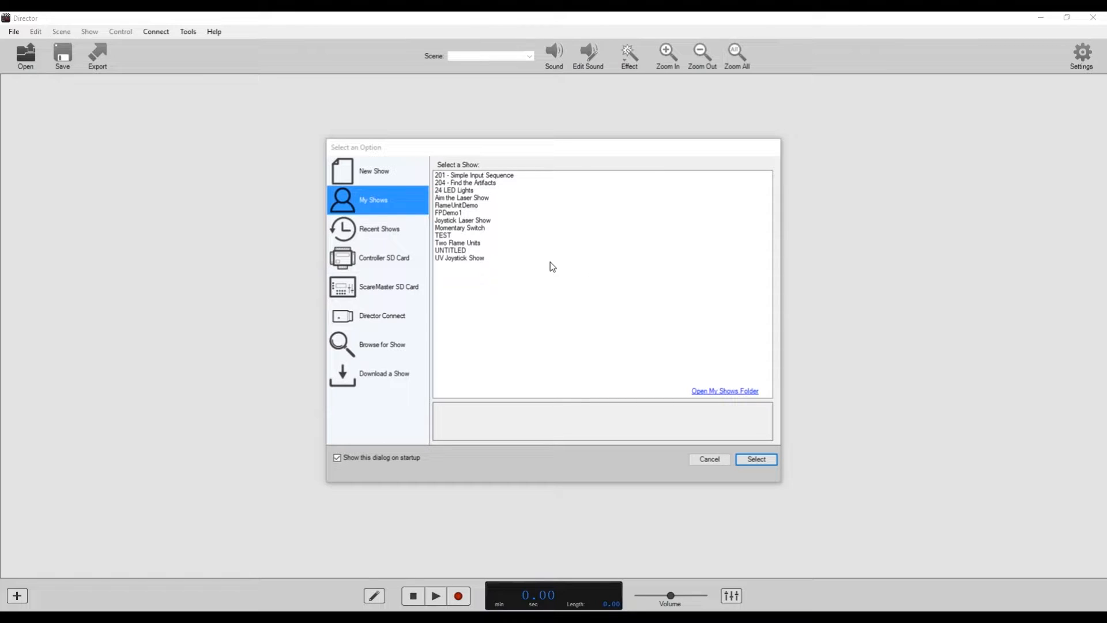
mouse_move(561, 249)
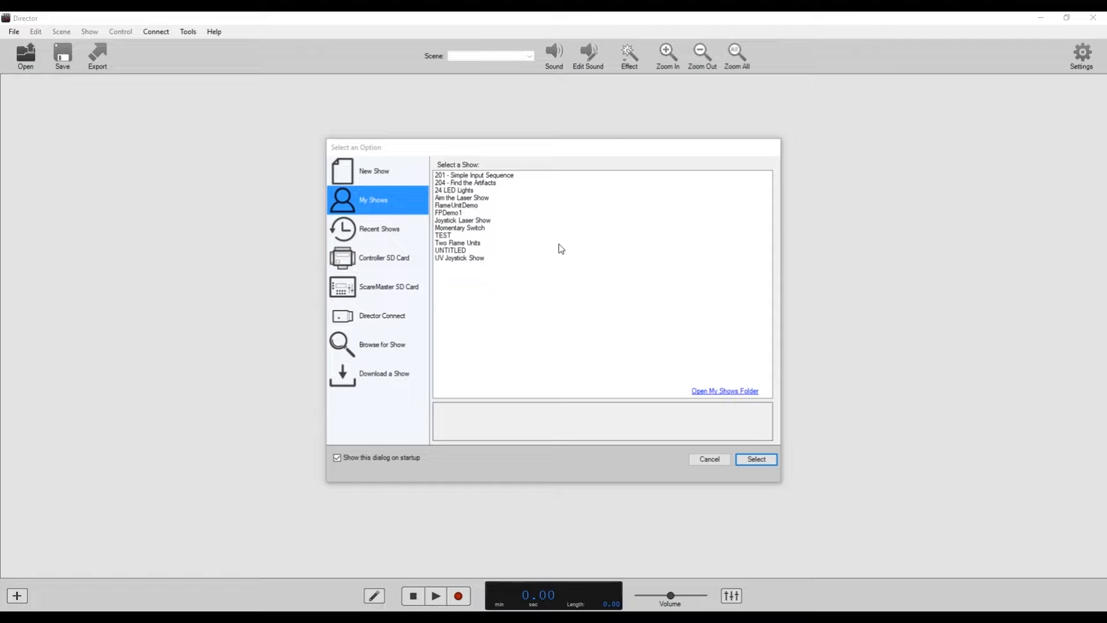
Step: Create a new show for the BooBox FlexMax FI-216a, replacing the existing UNTITLED show
click(373, 171)
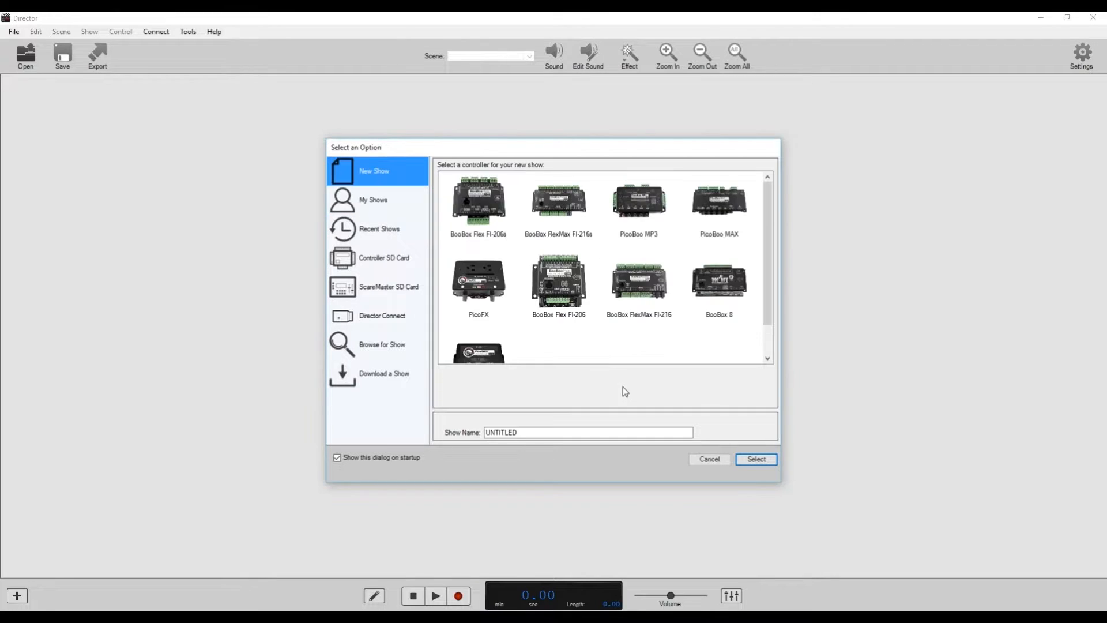
mouse_move(549, 220)
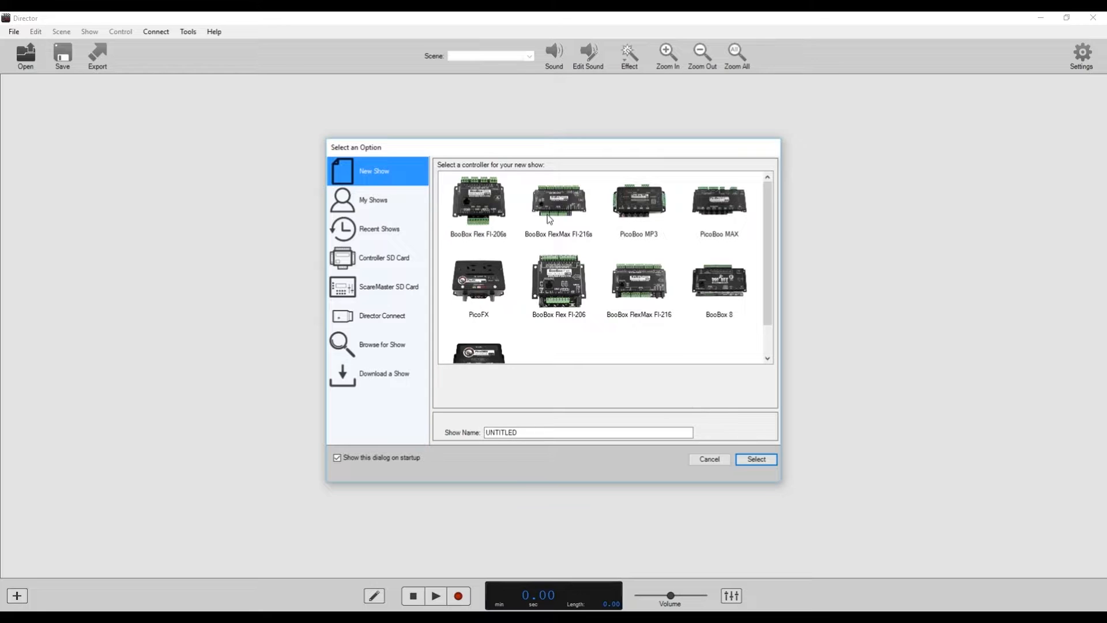
click(558, 198)
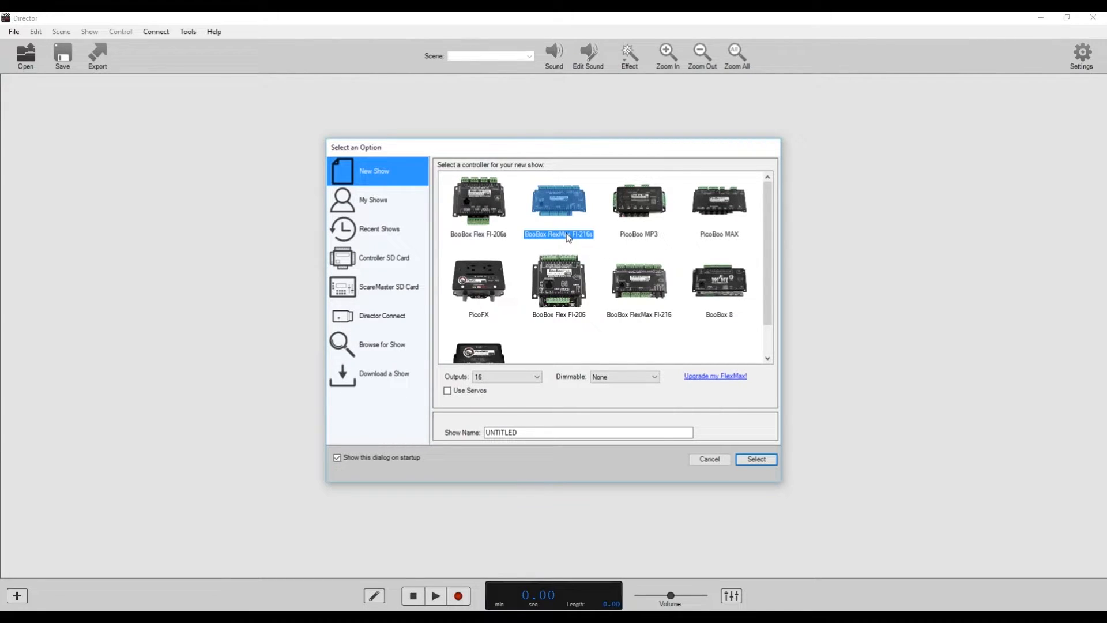
click(478, 198)
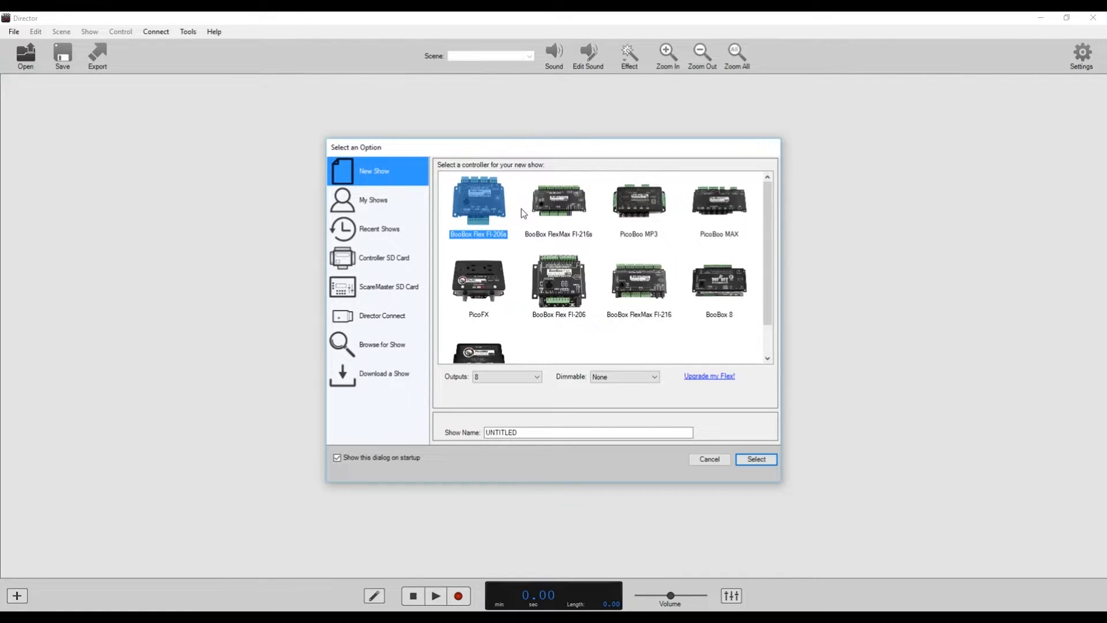
mouse_move(519, 228)
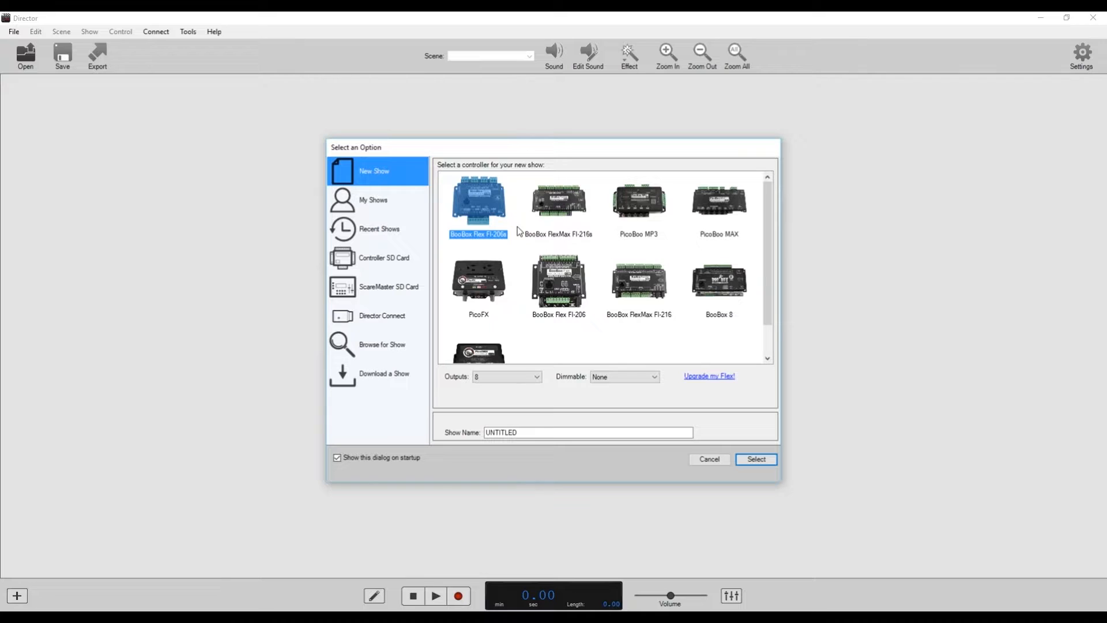
mouse_move(560, 219)
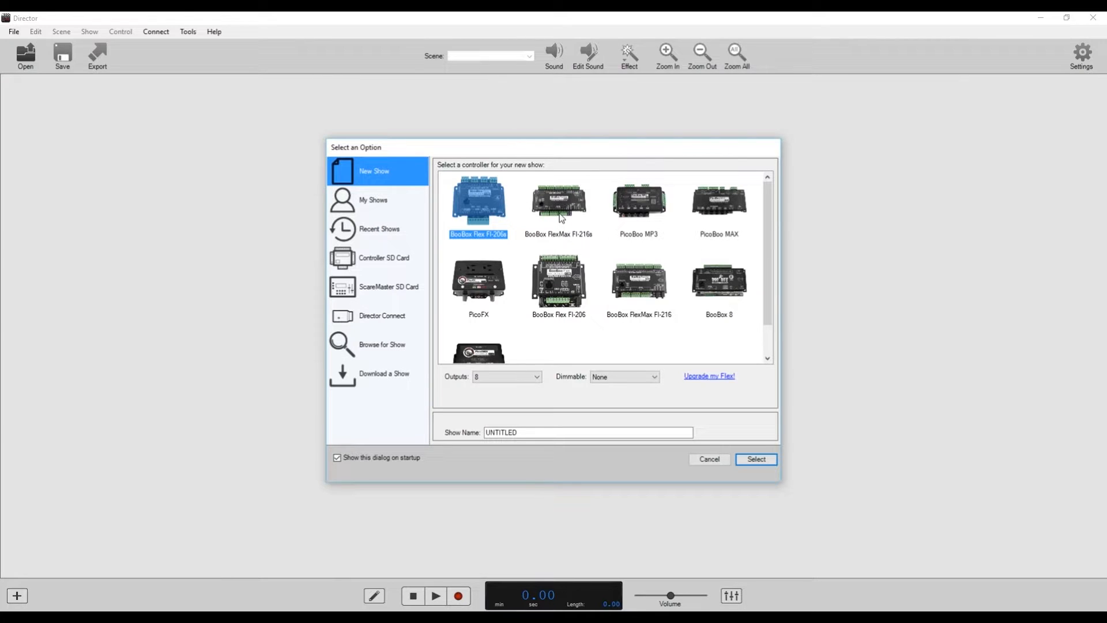
click(559, 199)
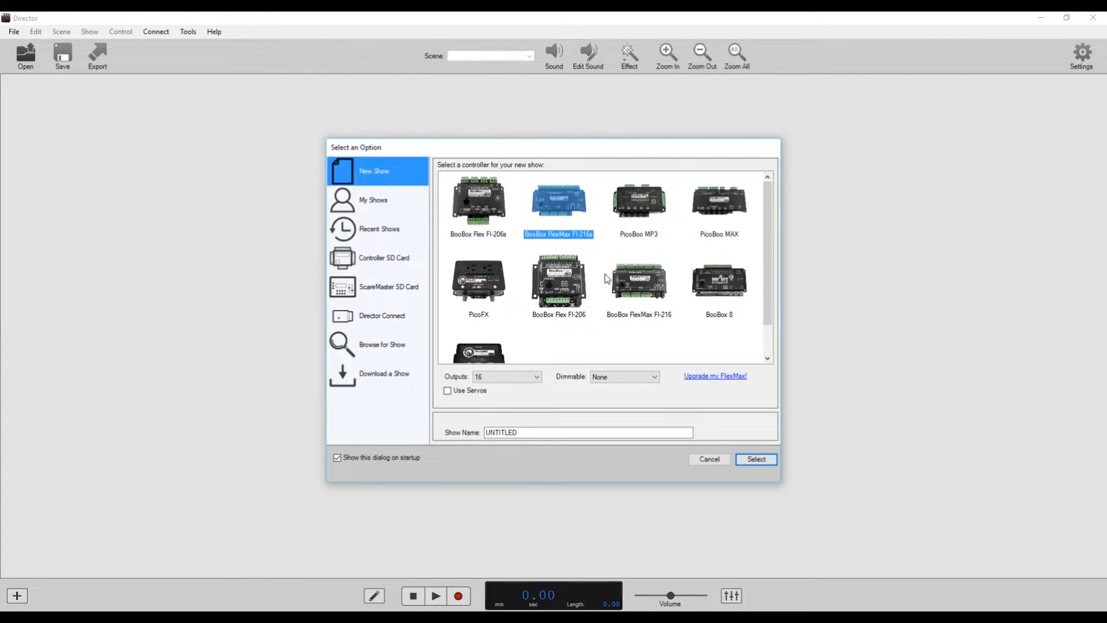
click(756, 459)
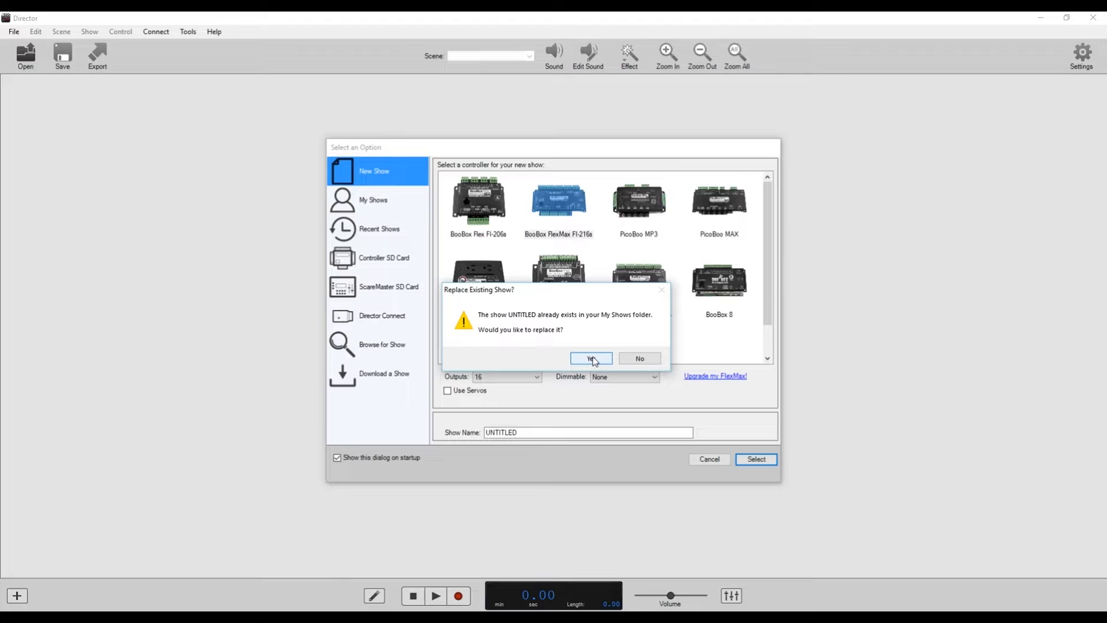
click(591, 357)
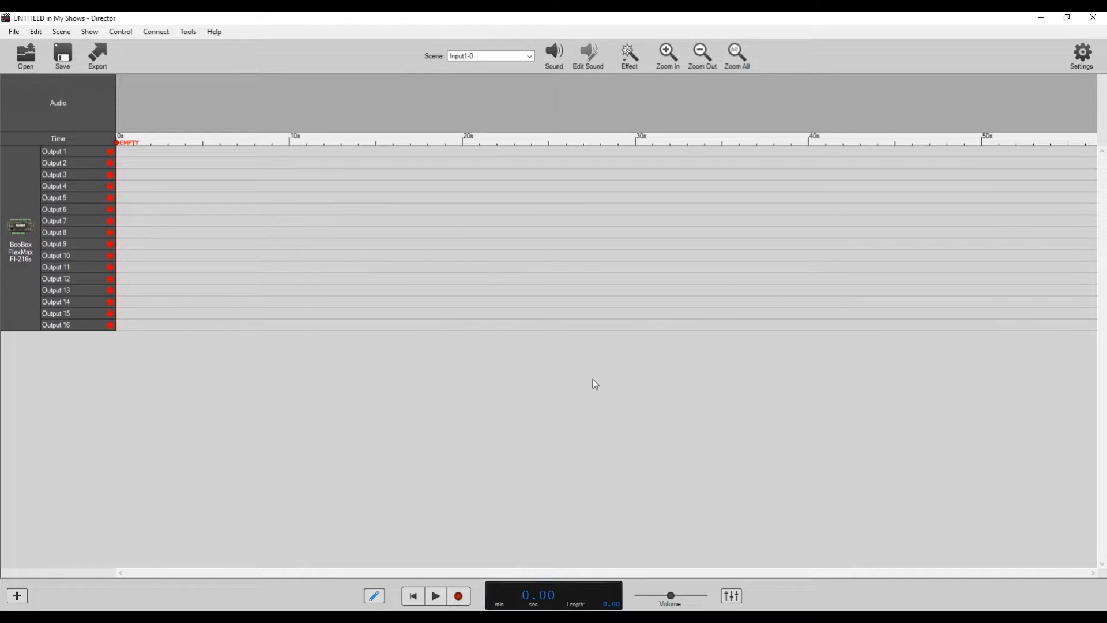
mouse_move(565, 369)
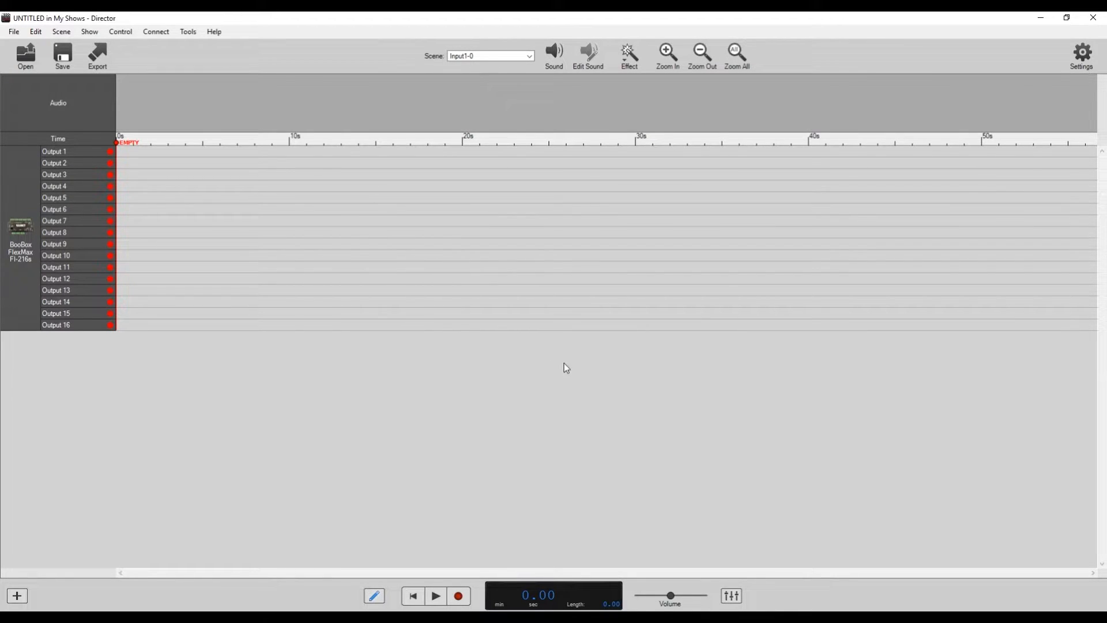
mouse_move(328, 242)
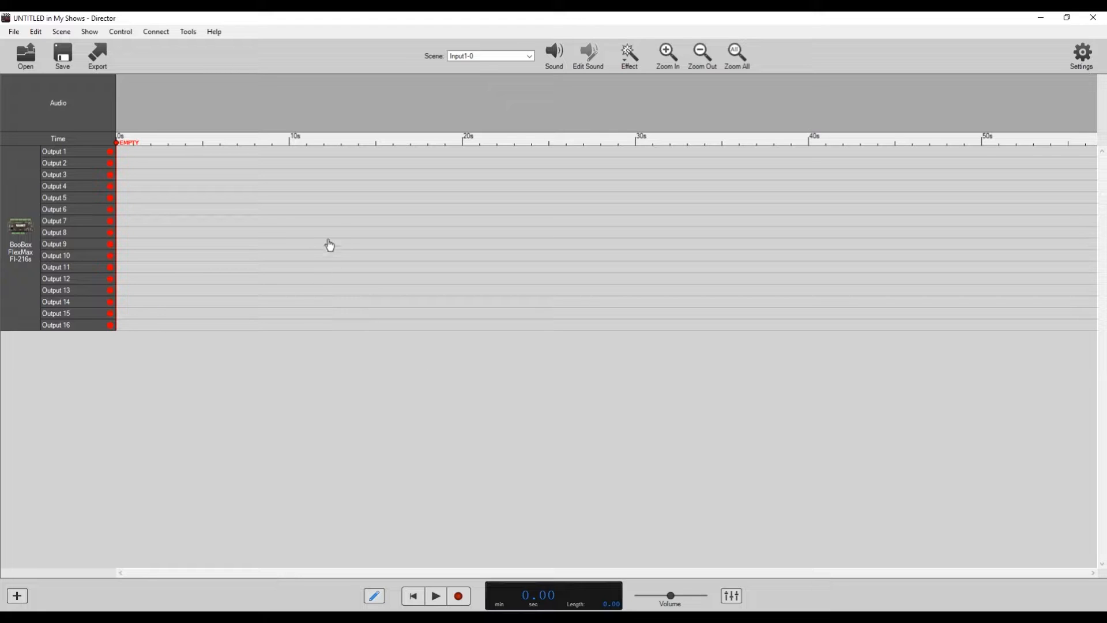
mouse_move(332, 242)
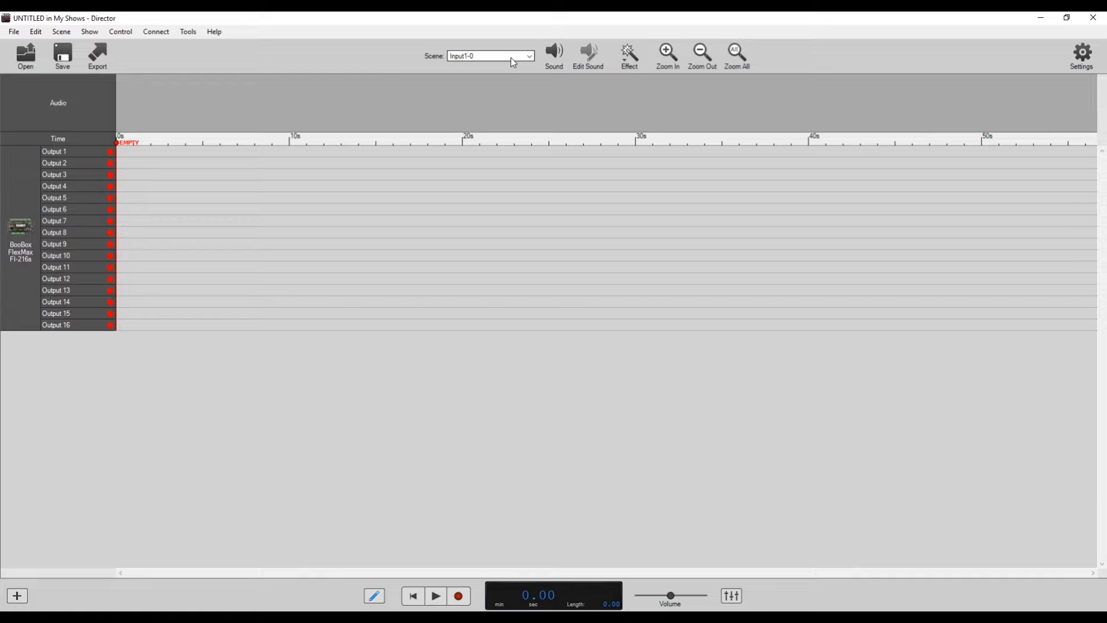
mouse_move(584, 190)
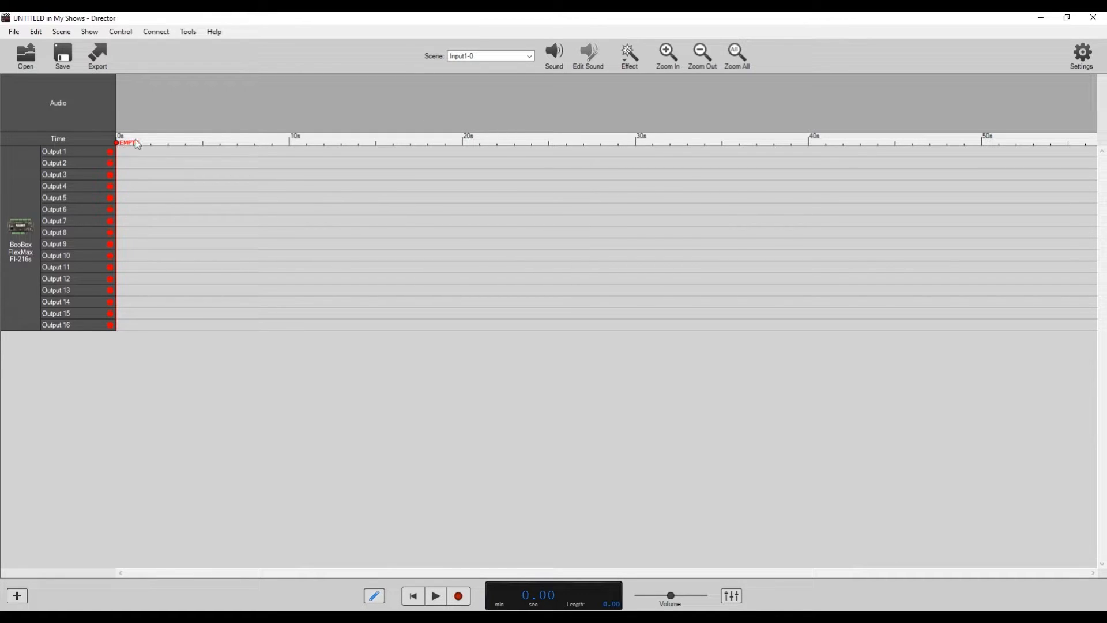
Step: Stretch the scene so output 1 stays on for about 5 seconds
click(666, 51)
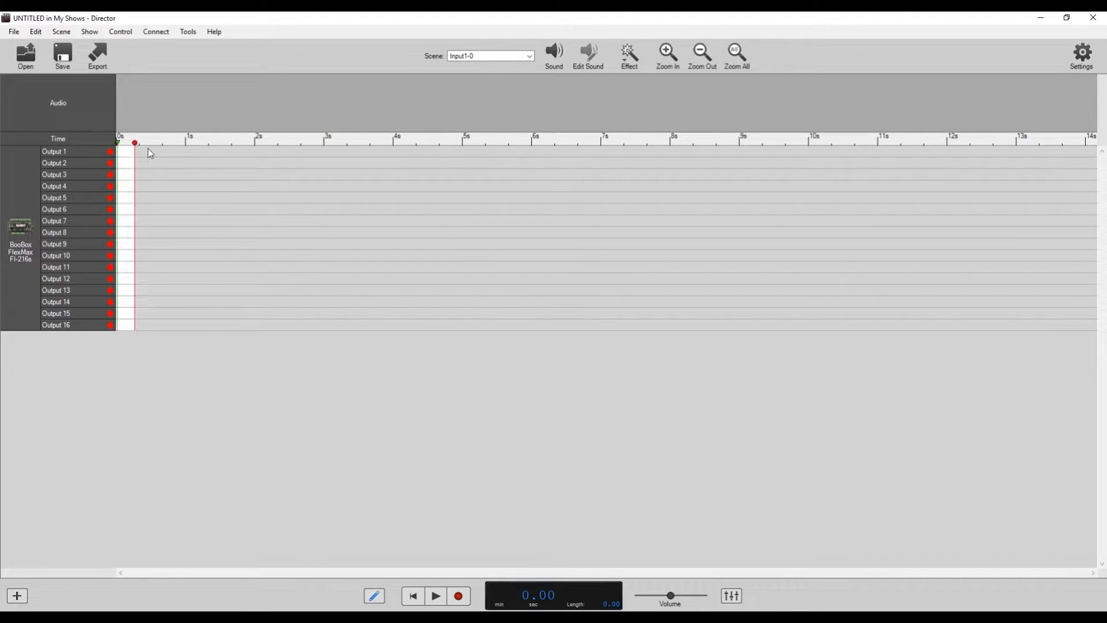
drag(133, 162, 462, 163)
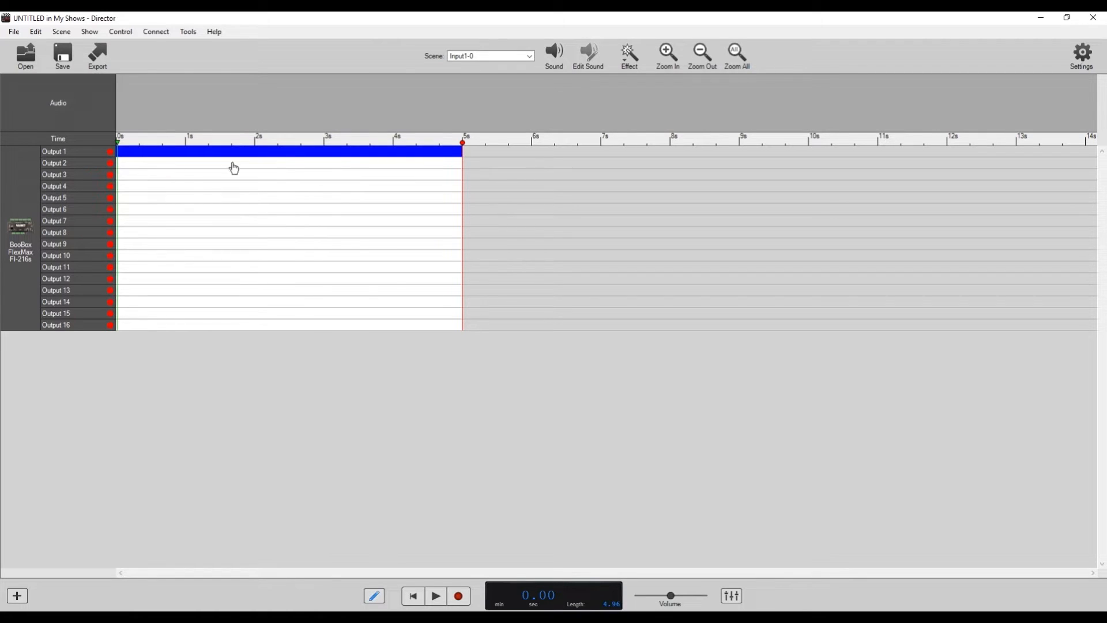
mouse_move(123, 147)
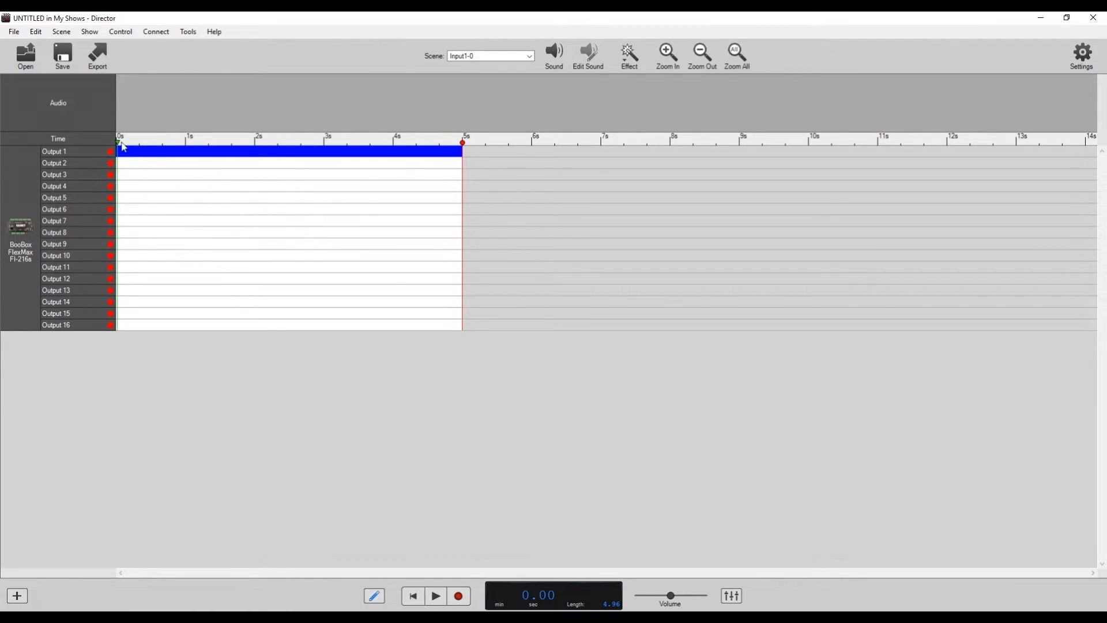
mouse_move(537, 143)
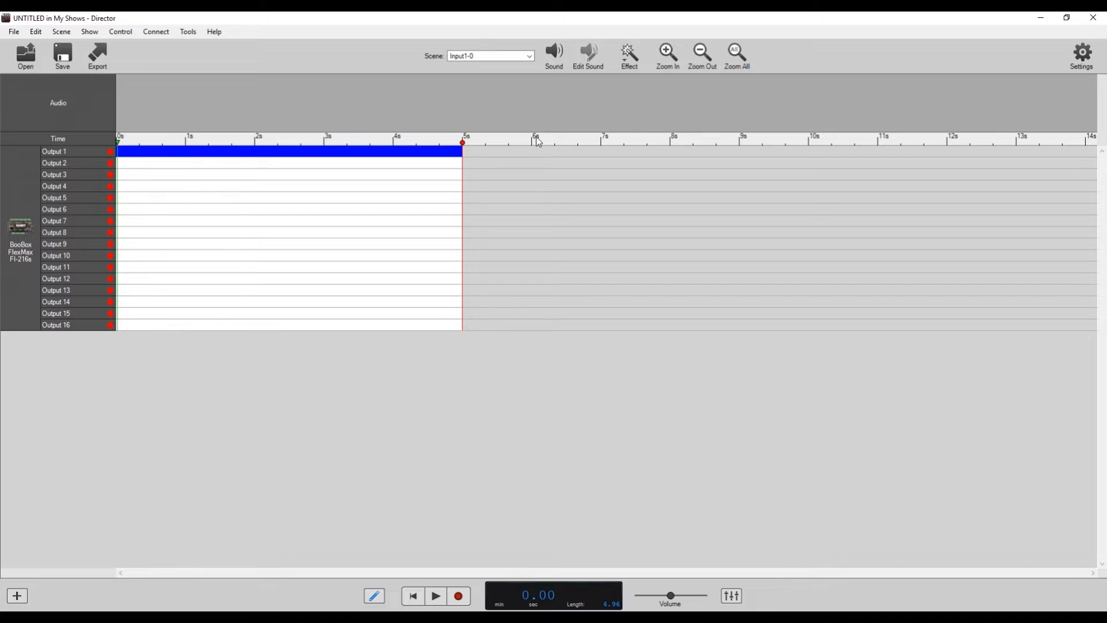
mouse_move(823, 132)
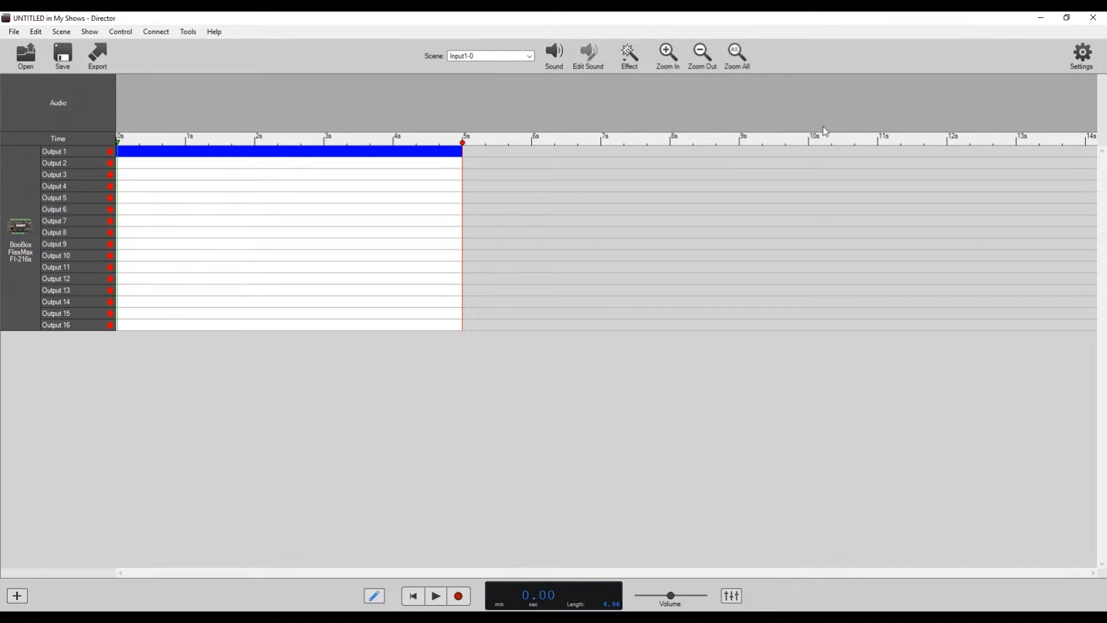
mouse_move(1081, 52)
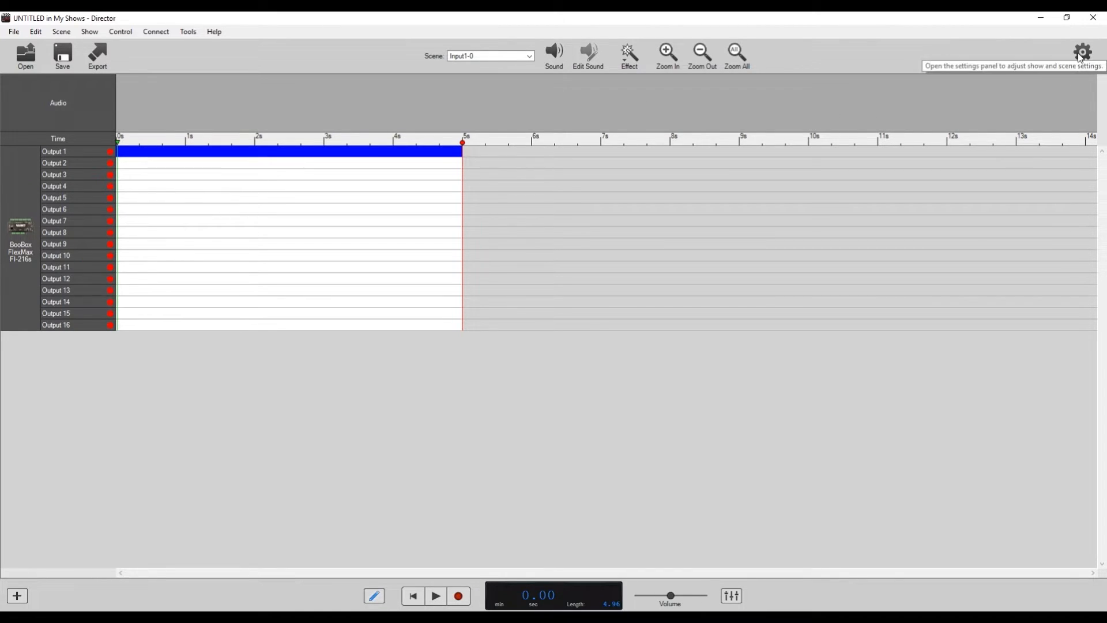
Step: Mark the Input1-0 scene as Momentary in its Scene Settings
click(1081, 49)
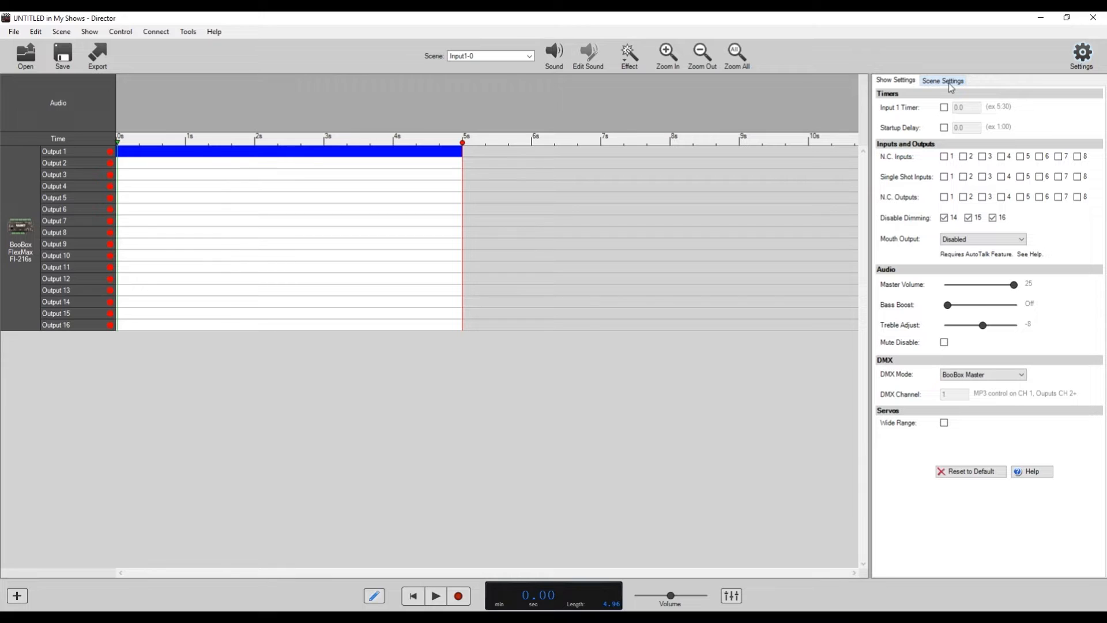
click(943, 81)
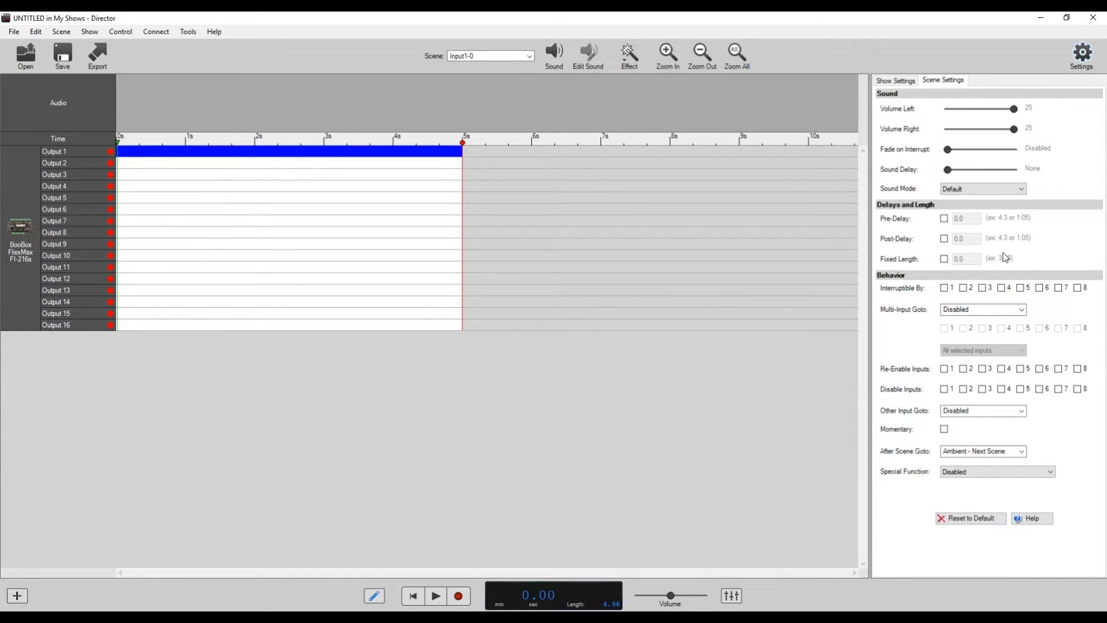
mouse_move(885, 453)
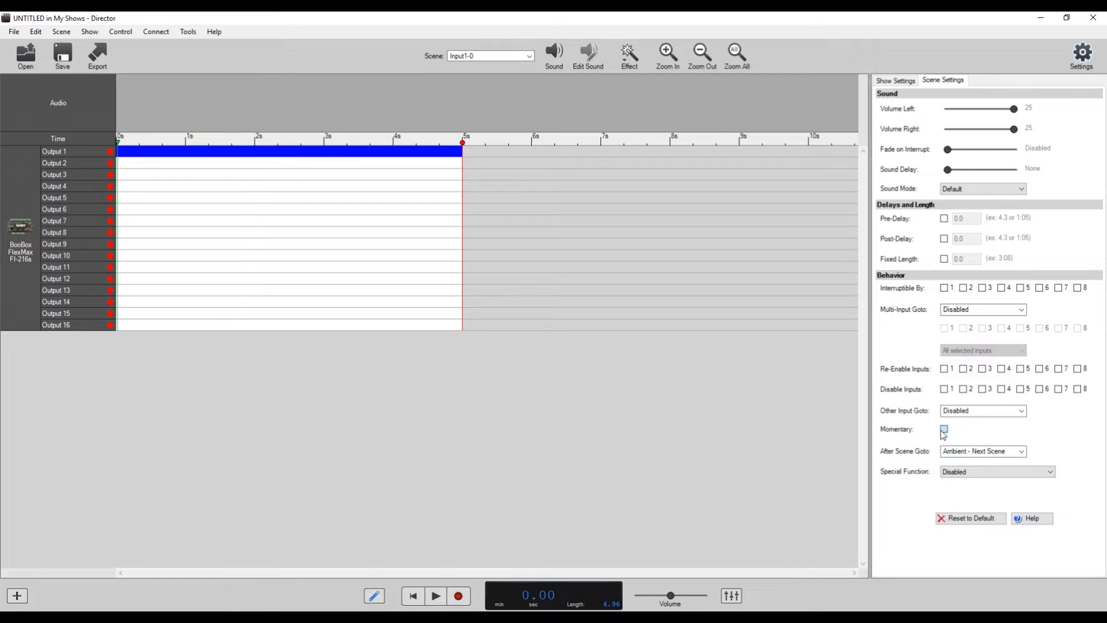
click(943, 428)
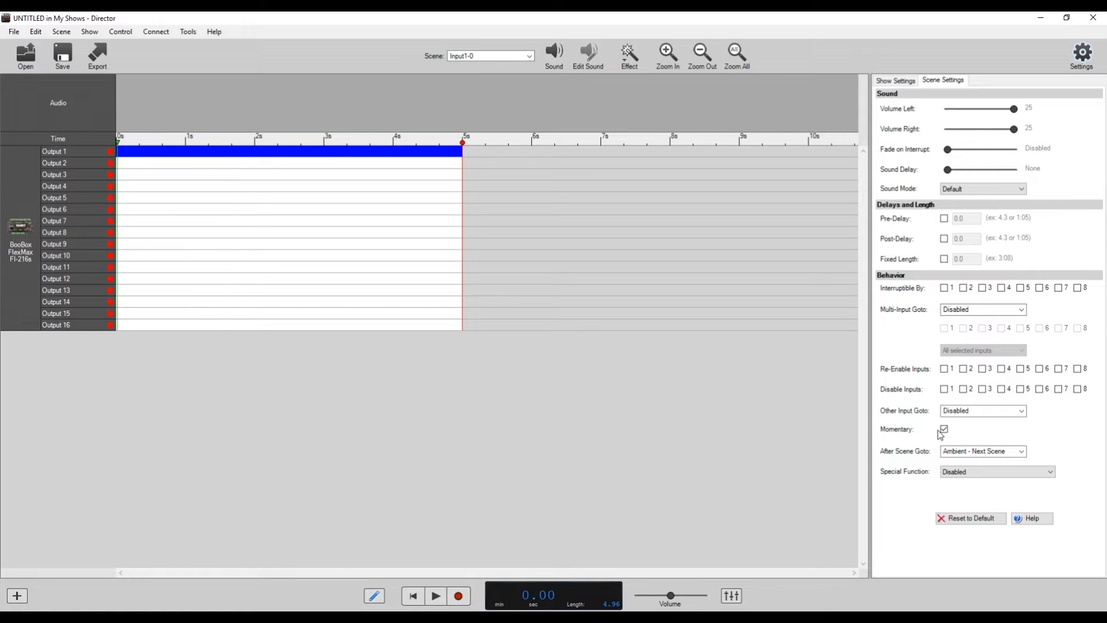
mouse_move(952, 431)
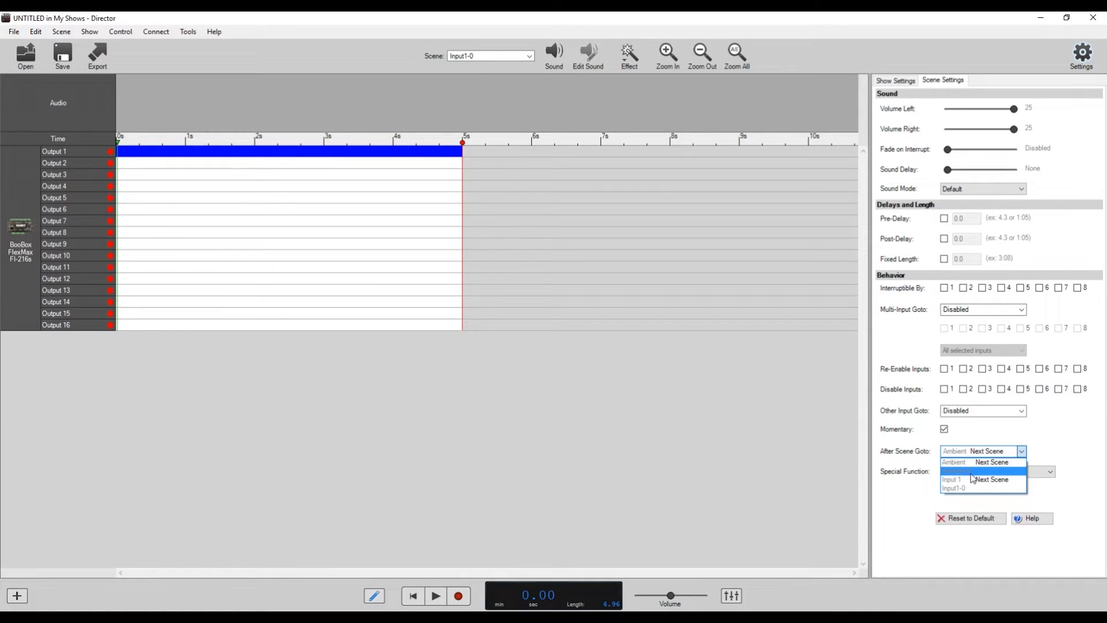
Step: Set After Scene Goto to Ambient-0 for the Input1-0 scene
click(975, 462)
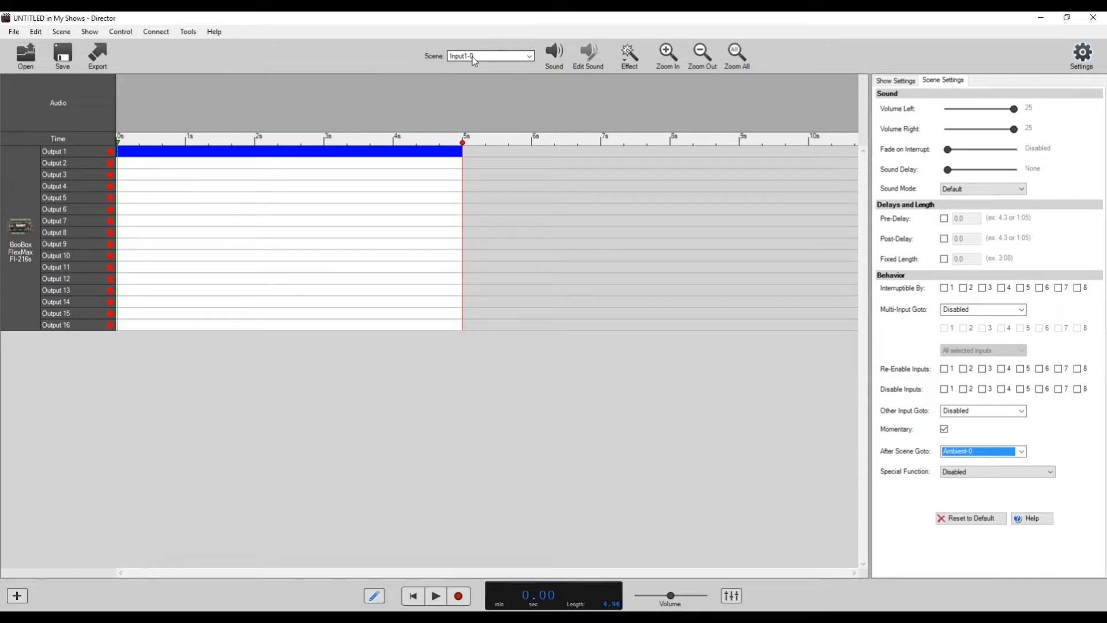
Step: Switch to the Ambient-0 scene and review its looping, interruptible settings
click(529, 56)
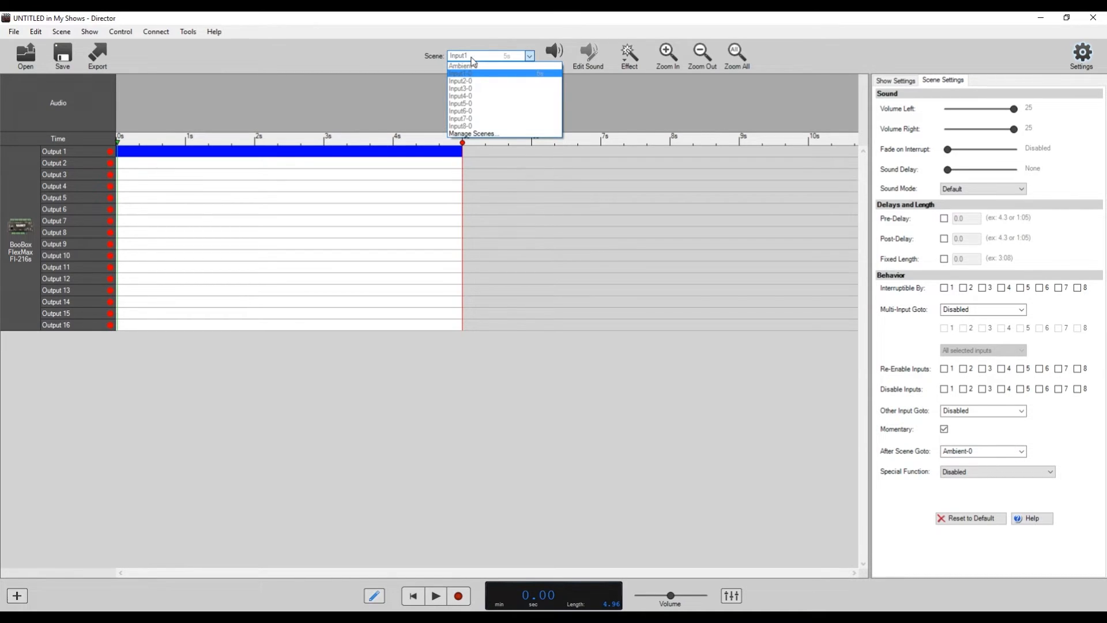
click(459, 66)
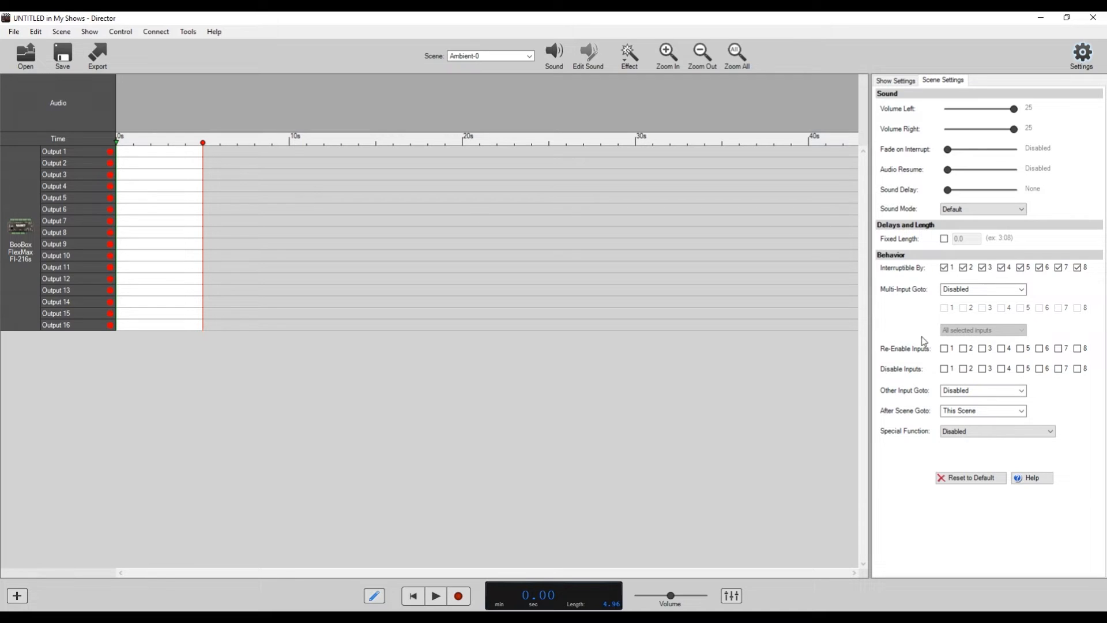
mouse_move(189, 311)
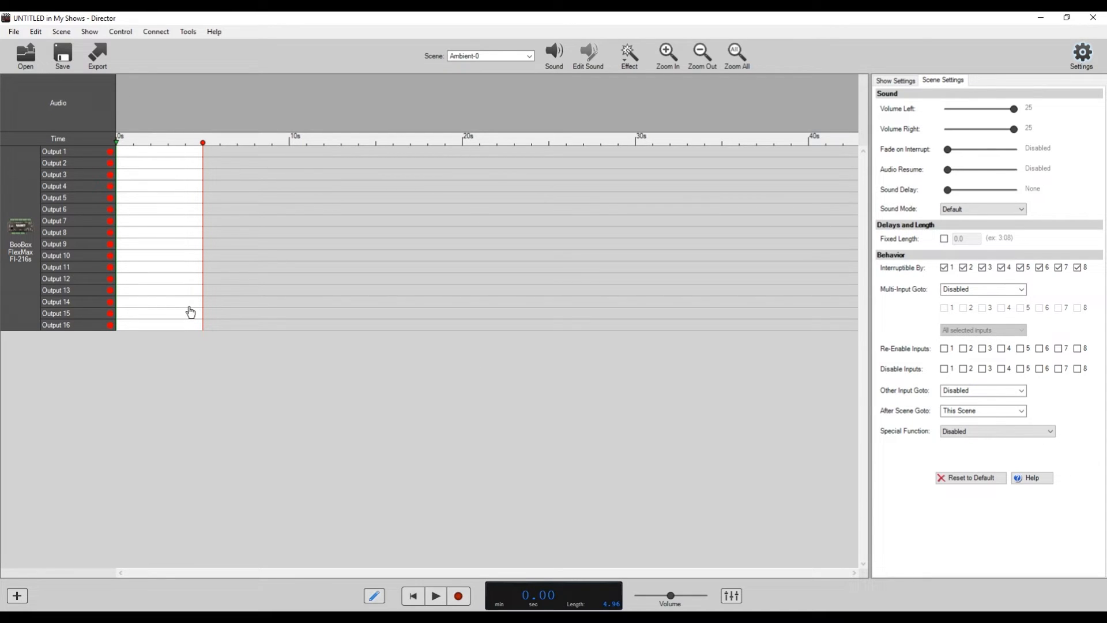
mouse_move(182, 325)
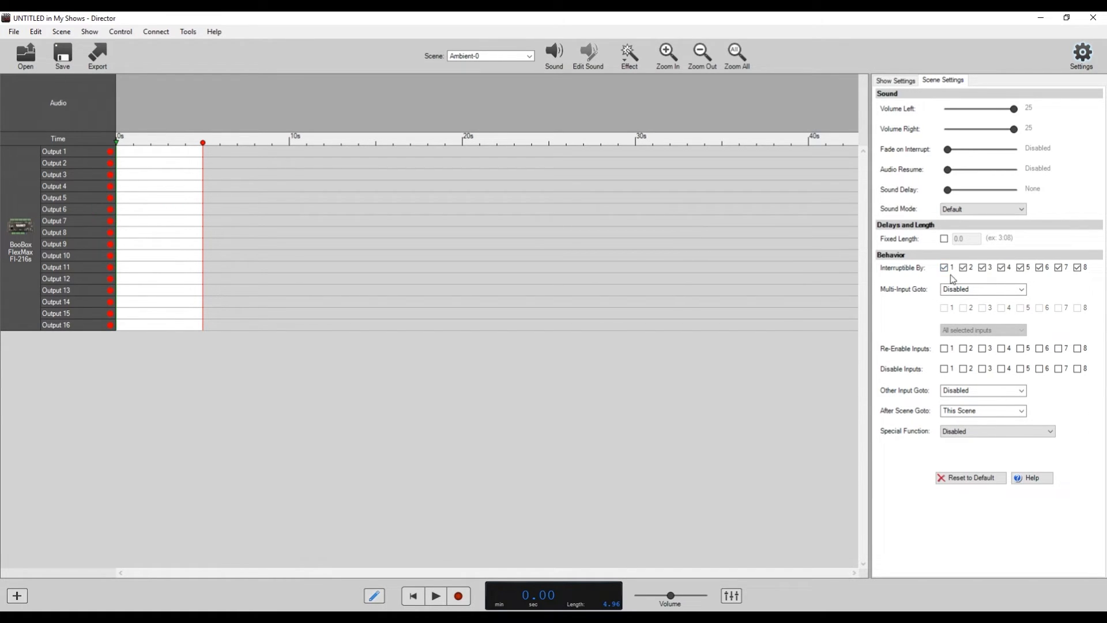
click(1075, 267)
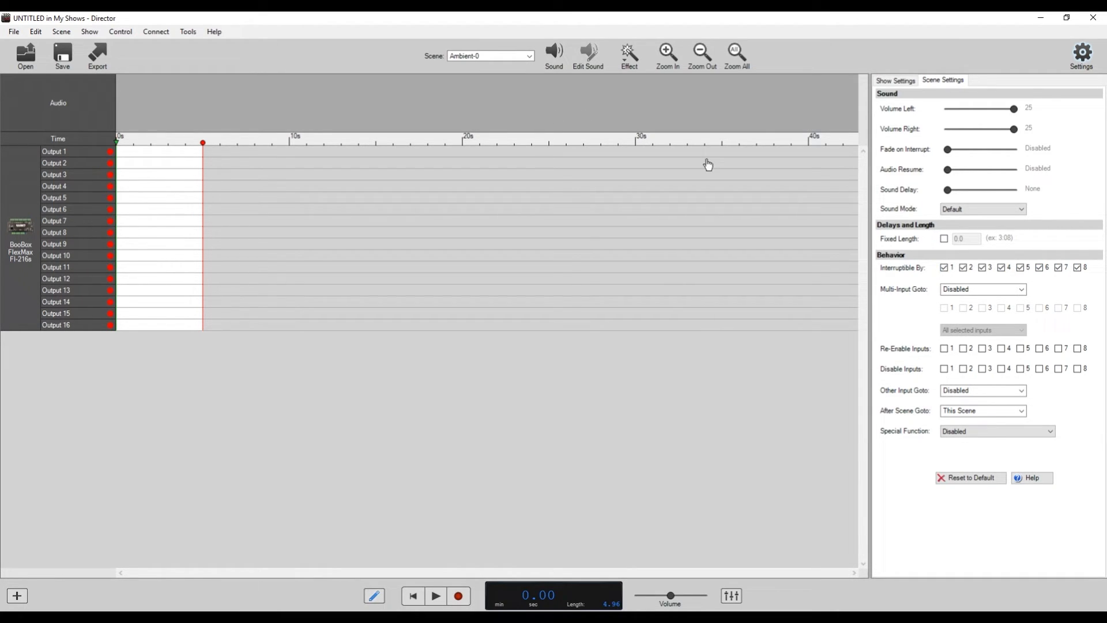
mouse_move(787, 245)
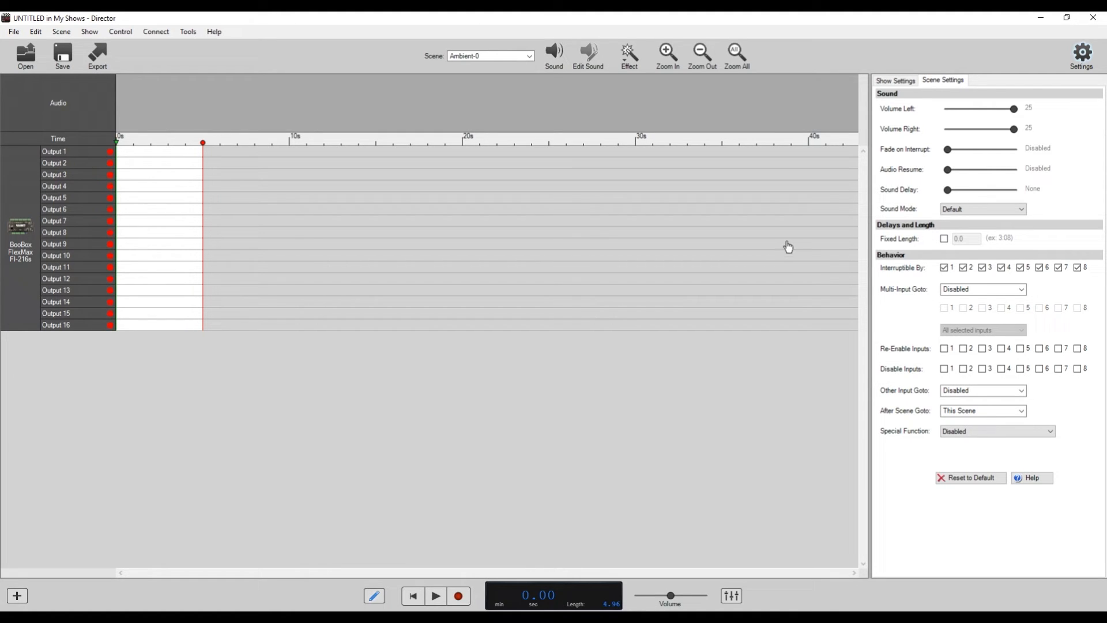
Step: Switch back to the Input1-0 scene to review its 5-second output 1 event
click(528, 56)
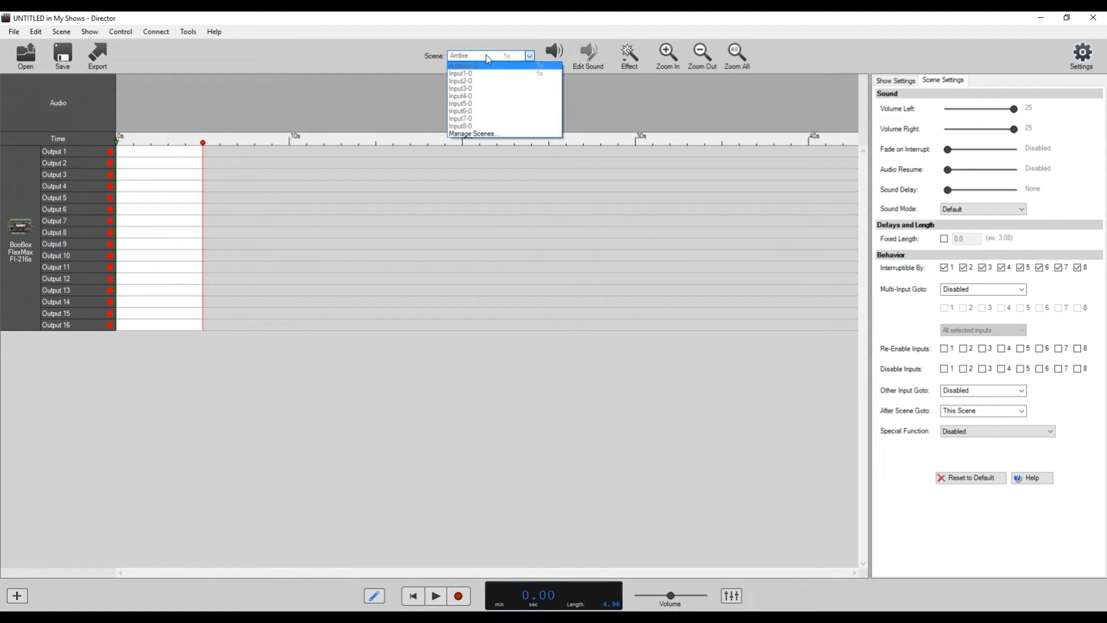
click(461, 73)
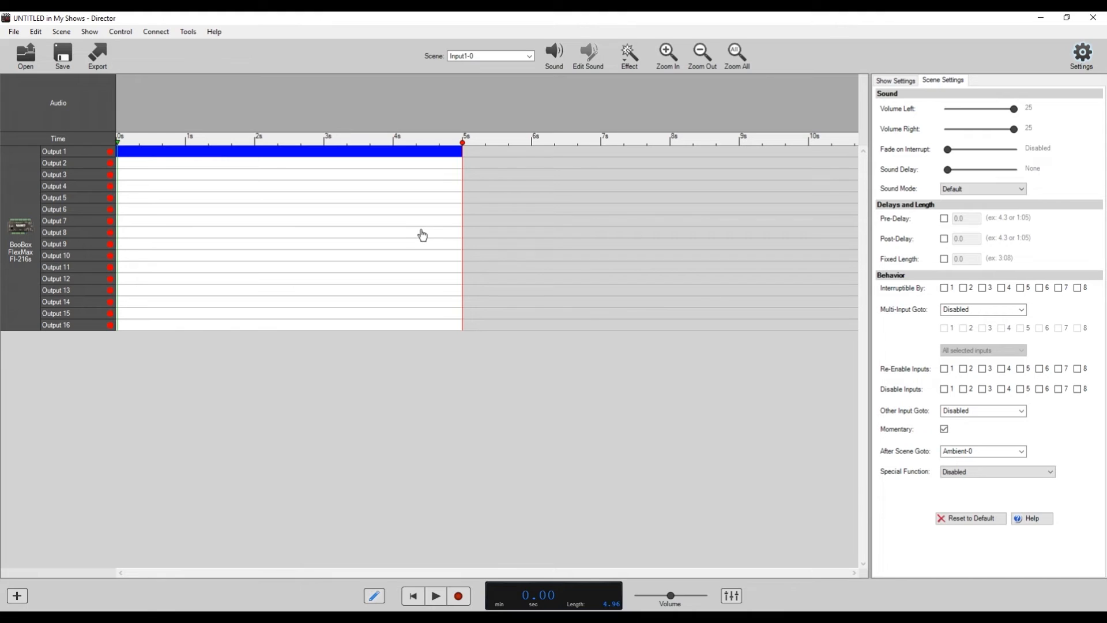
mouse_move(236, 155)
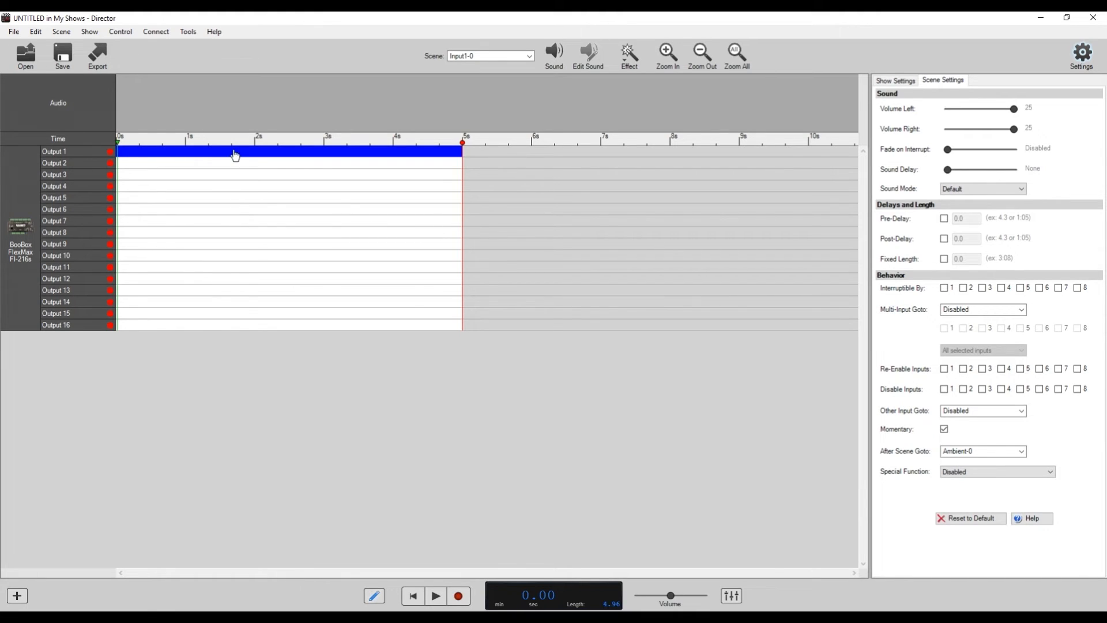
mouse_move(168, 193)
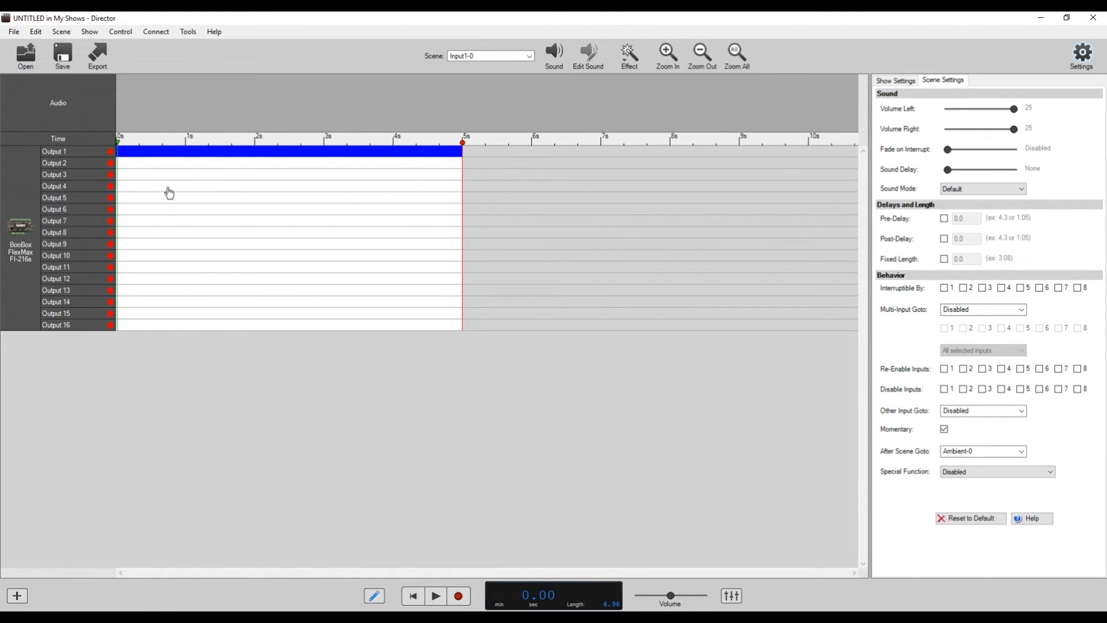
mouse_move(447, 161)
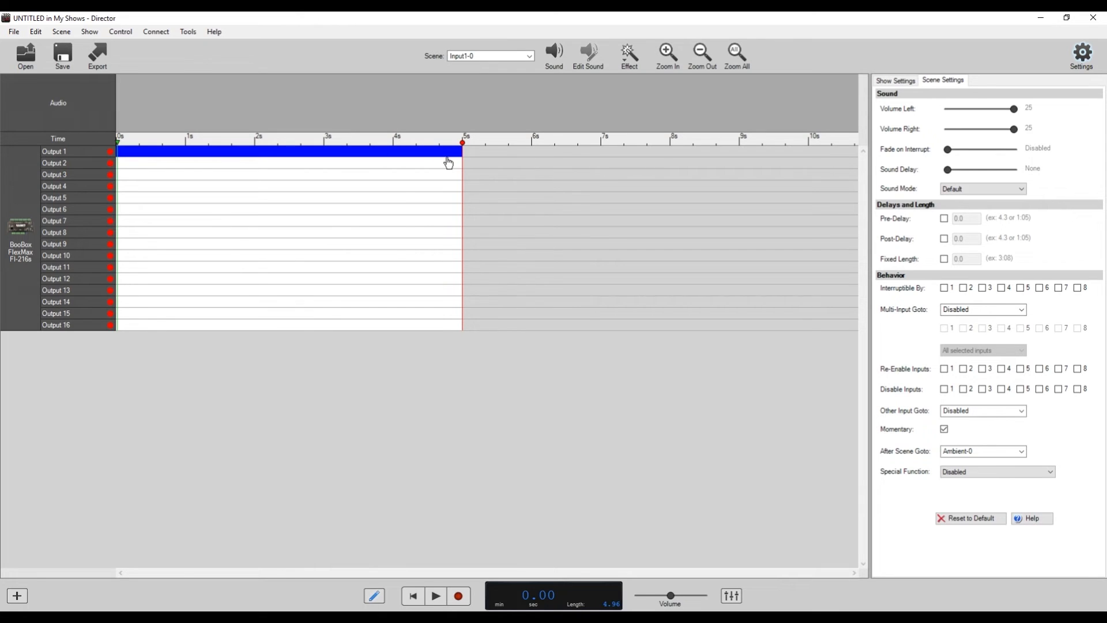
mouse_move(387, 196)
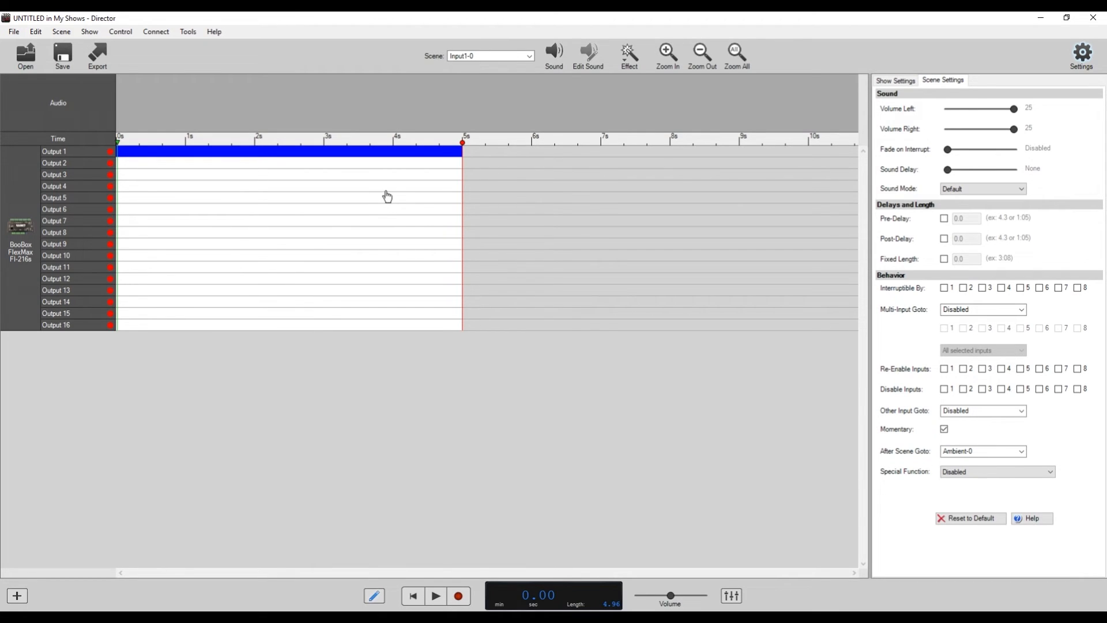
mouse_move(390, 196)
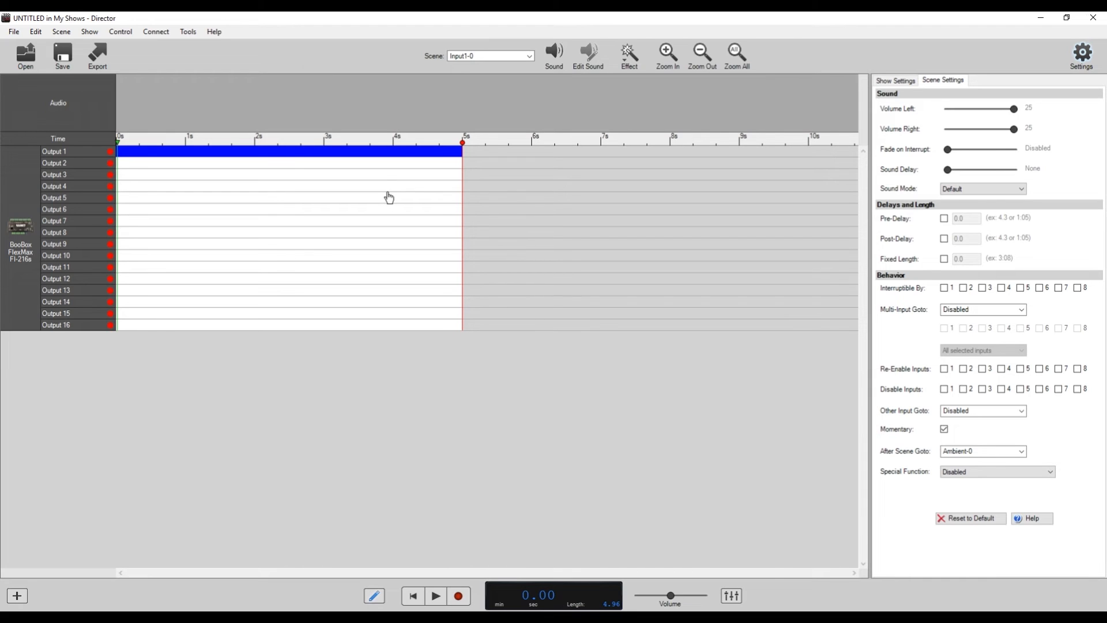
mouse_move(383, 253)
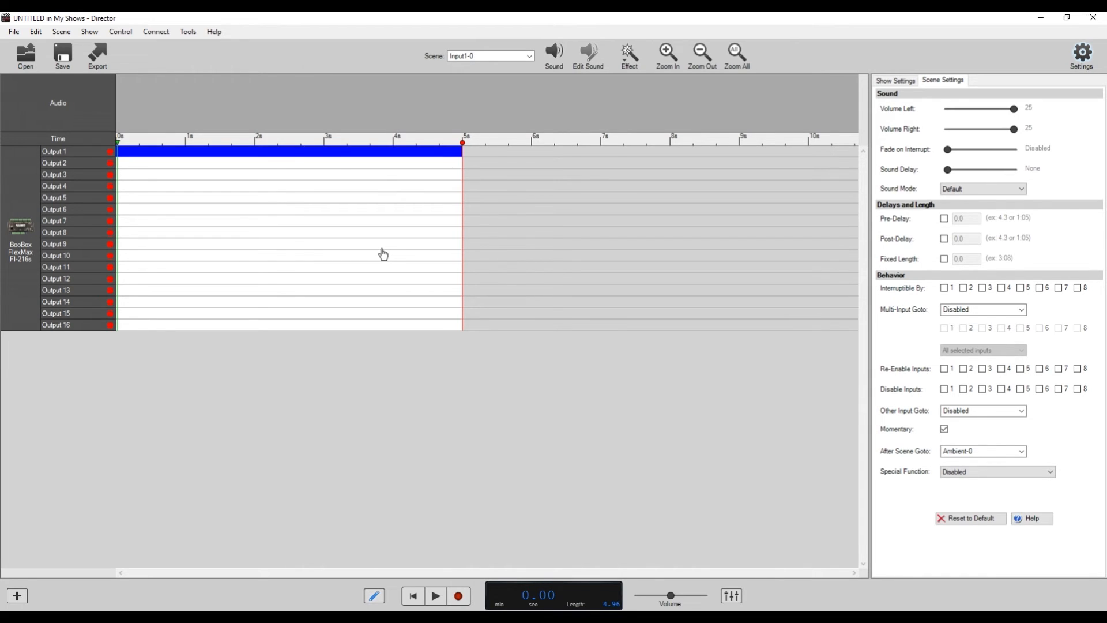
mouse_move(406, 252)
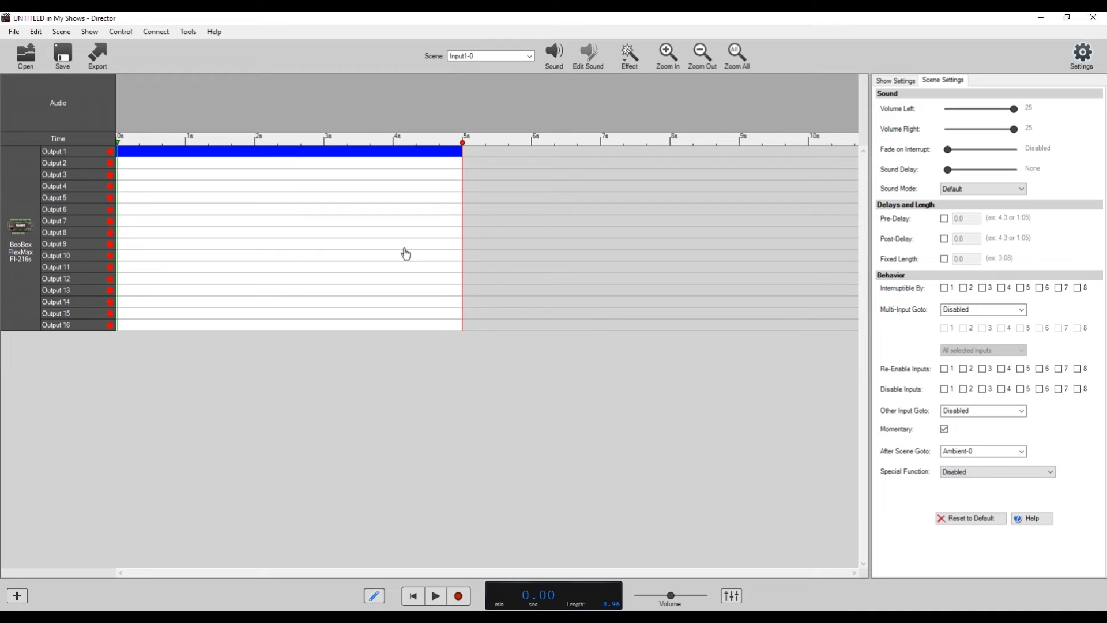
mouse_move(416, 166)
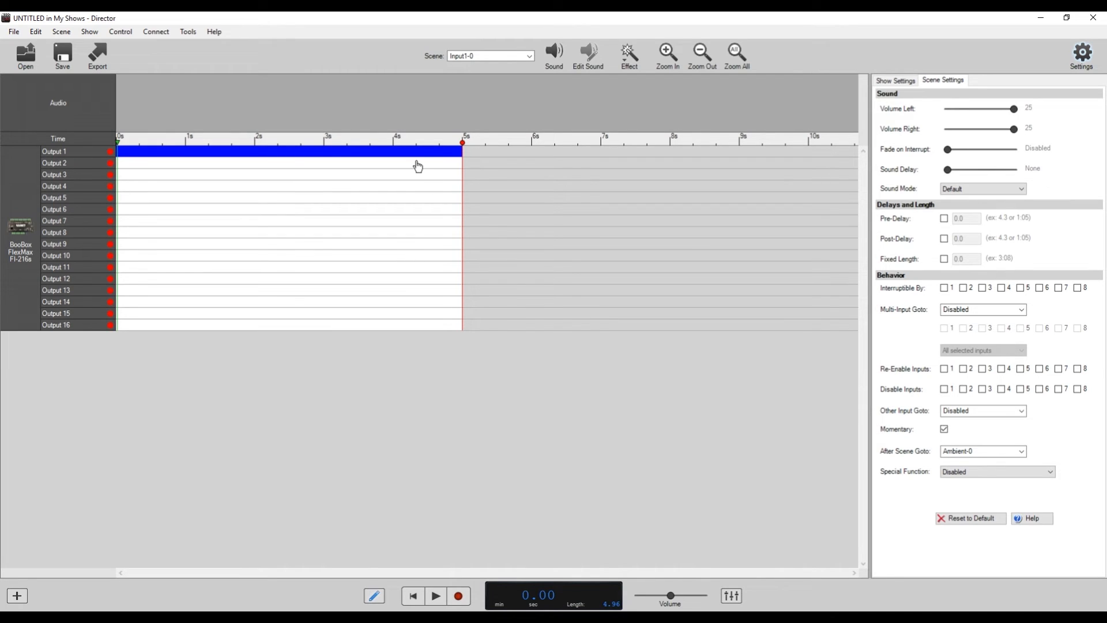
mouse_move(571, 145)
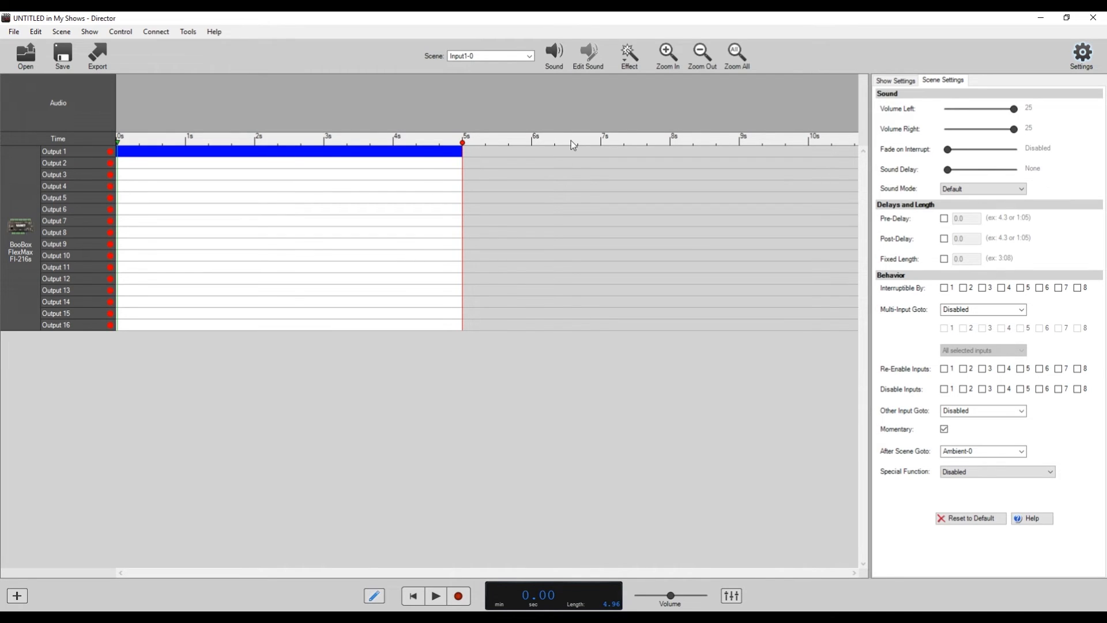
mouse_move(651, 193)
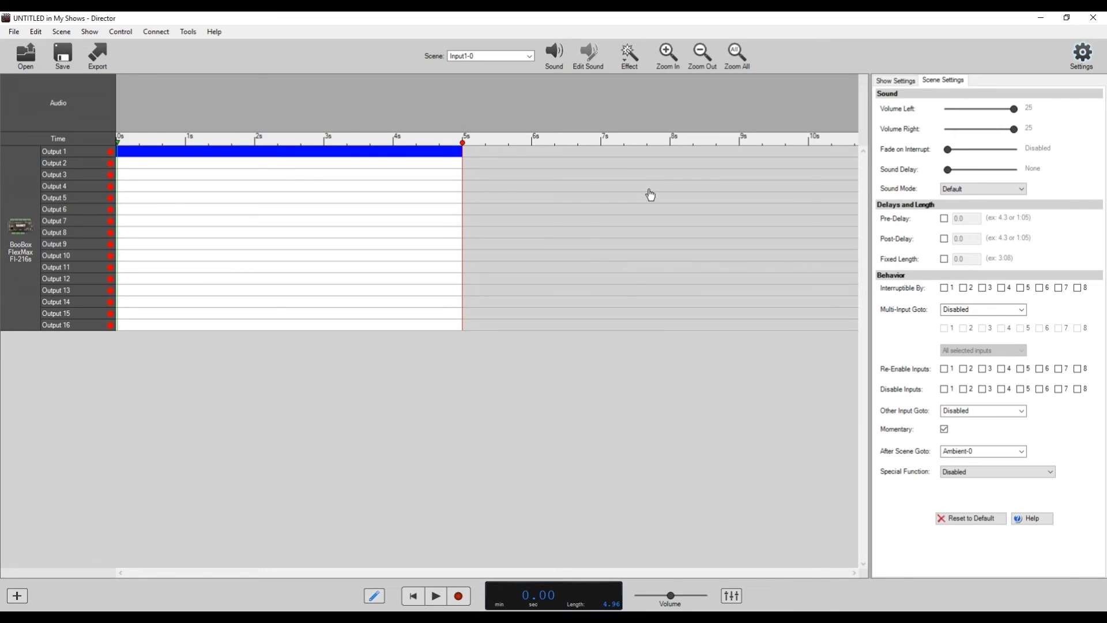
mouse_move(701, 228)
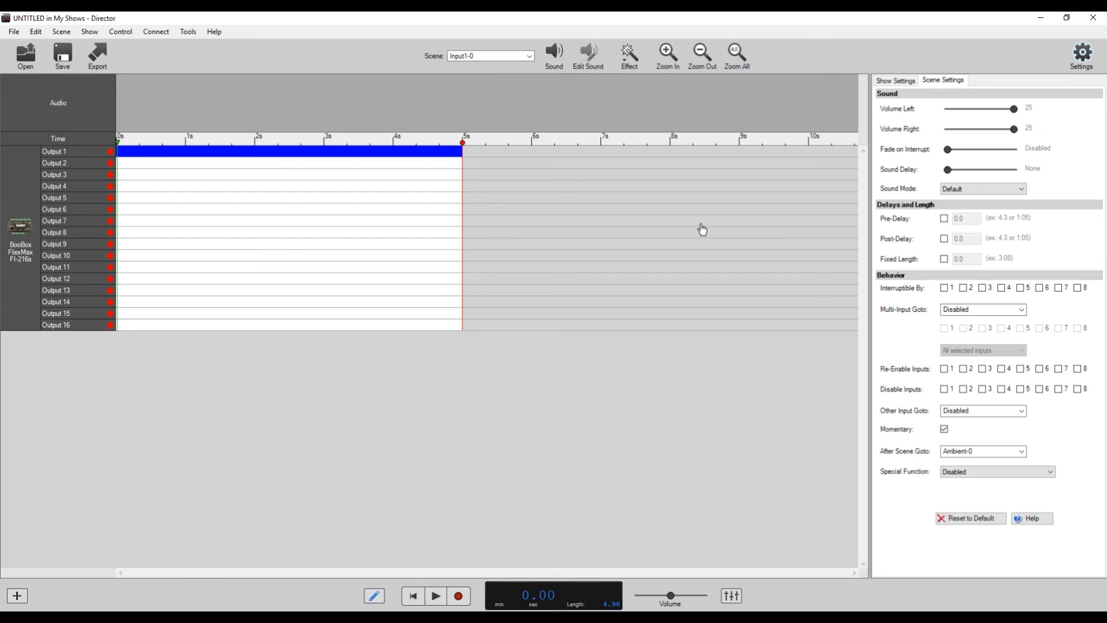
mouse_move(556, 268)
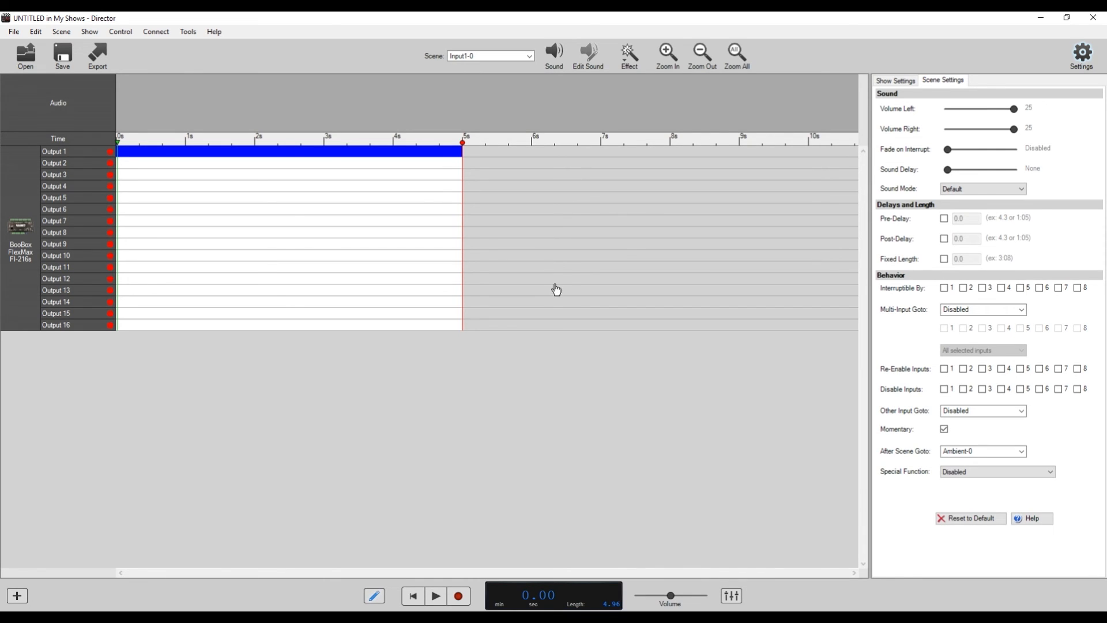
mouse_move(466, 294)
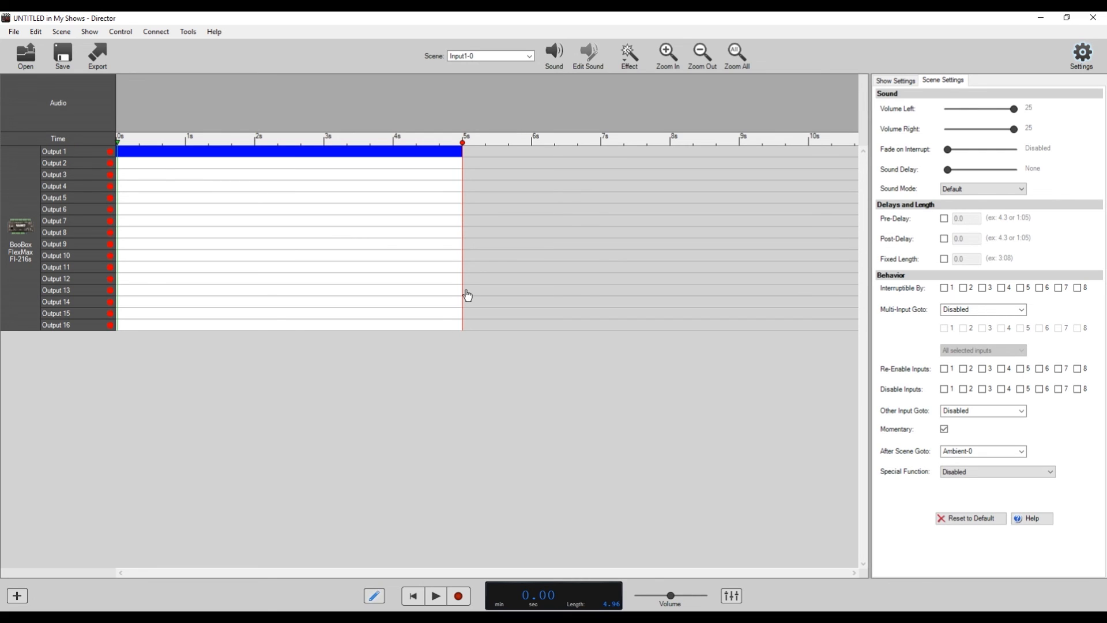
mouse_move(475, 252)
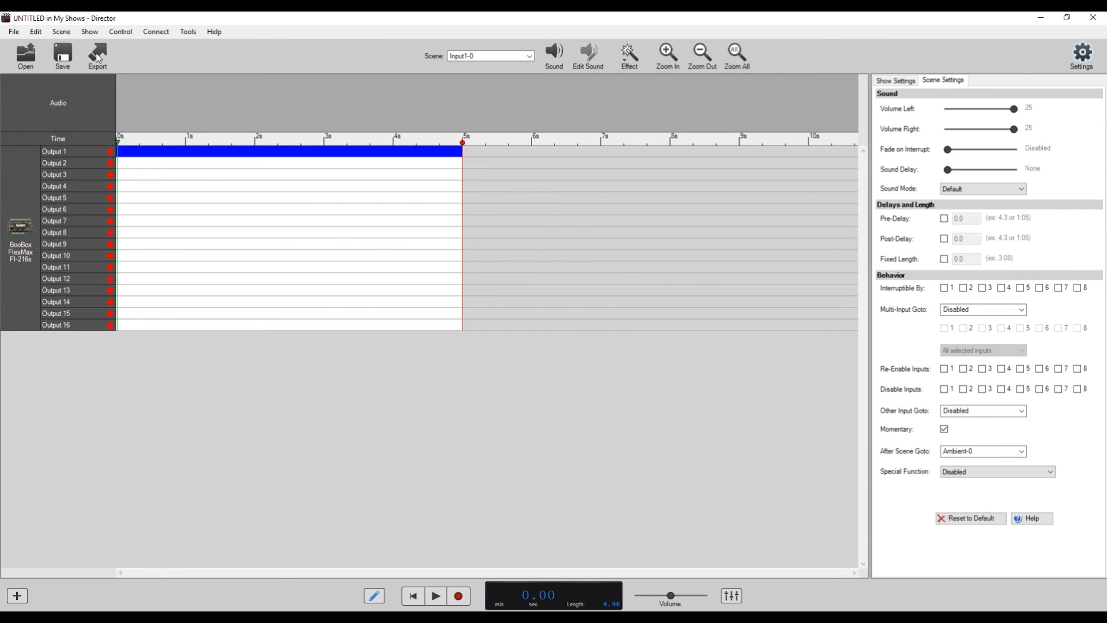
Step: Bring up the Export To dialog with Controller SD Card selected
click(97, 52)
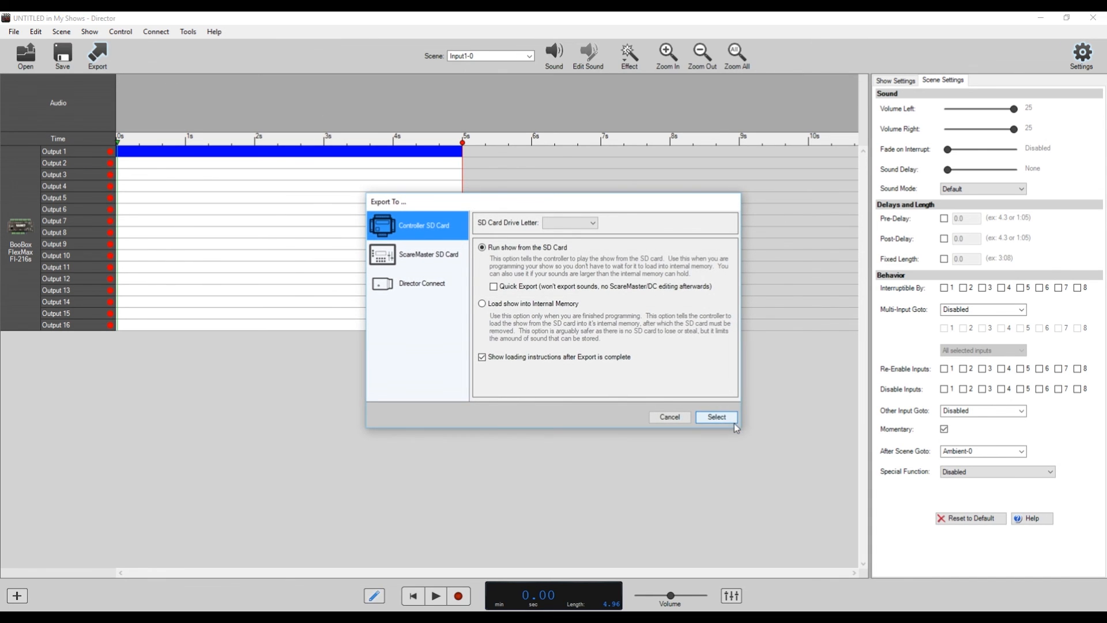
mouse_move(731, 424)
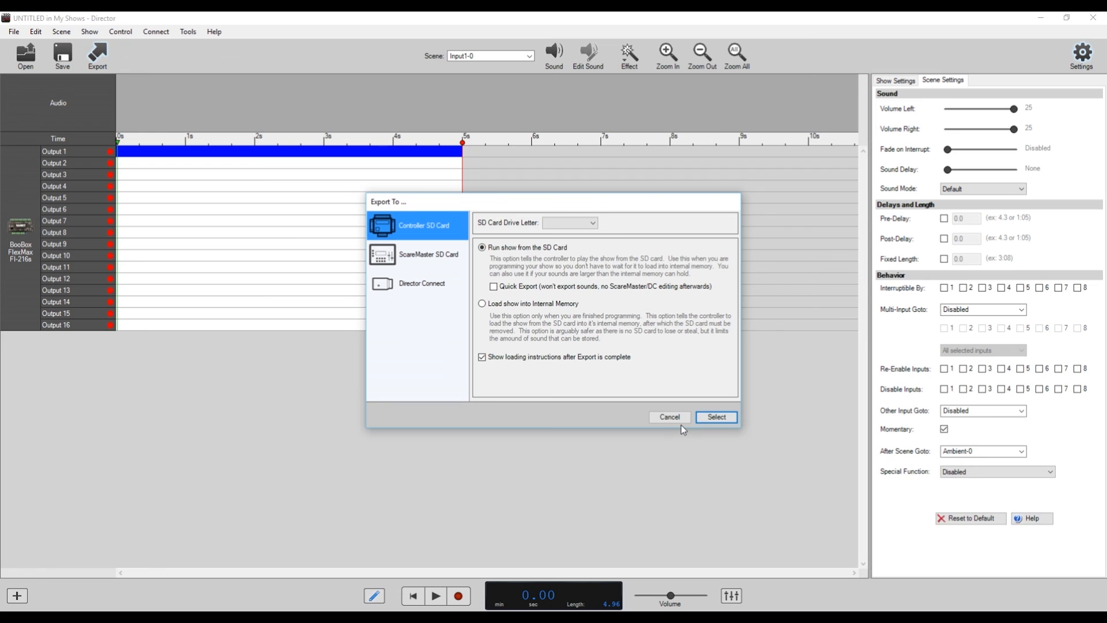
mouse_move(678, 403)
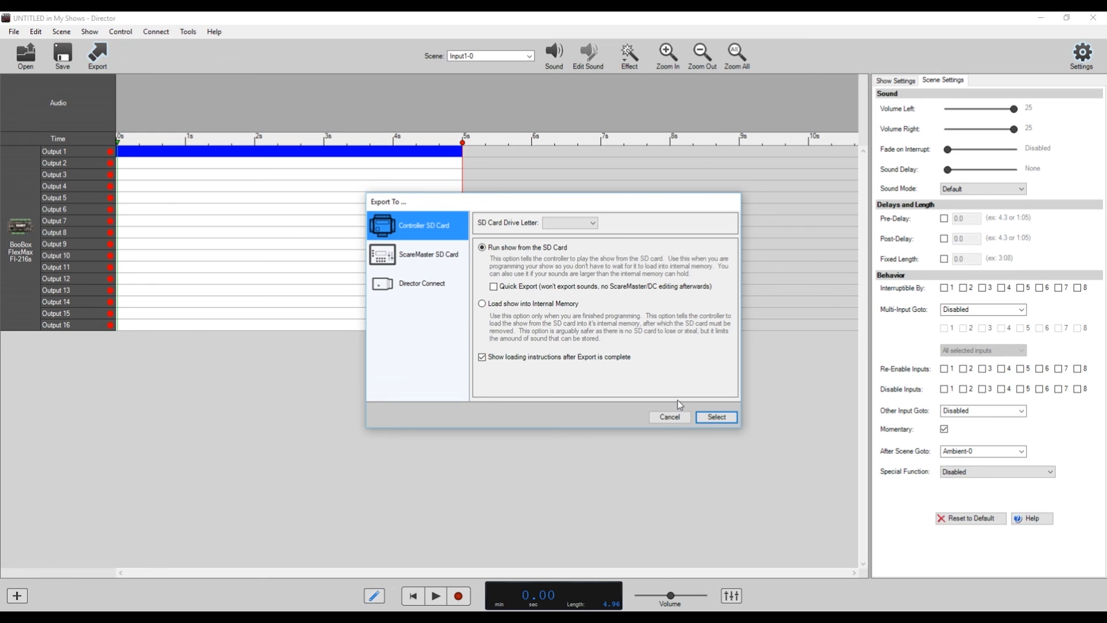